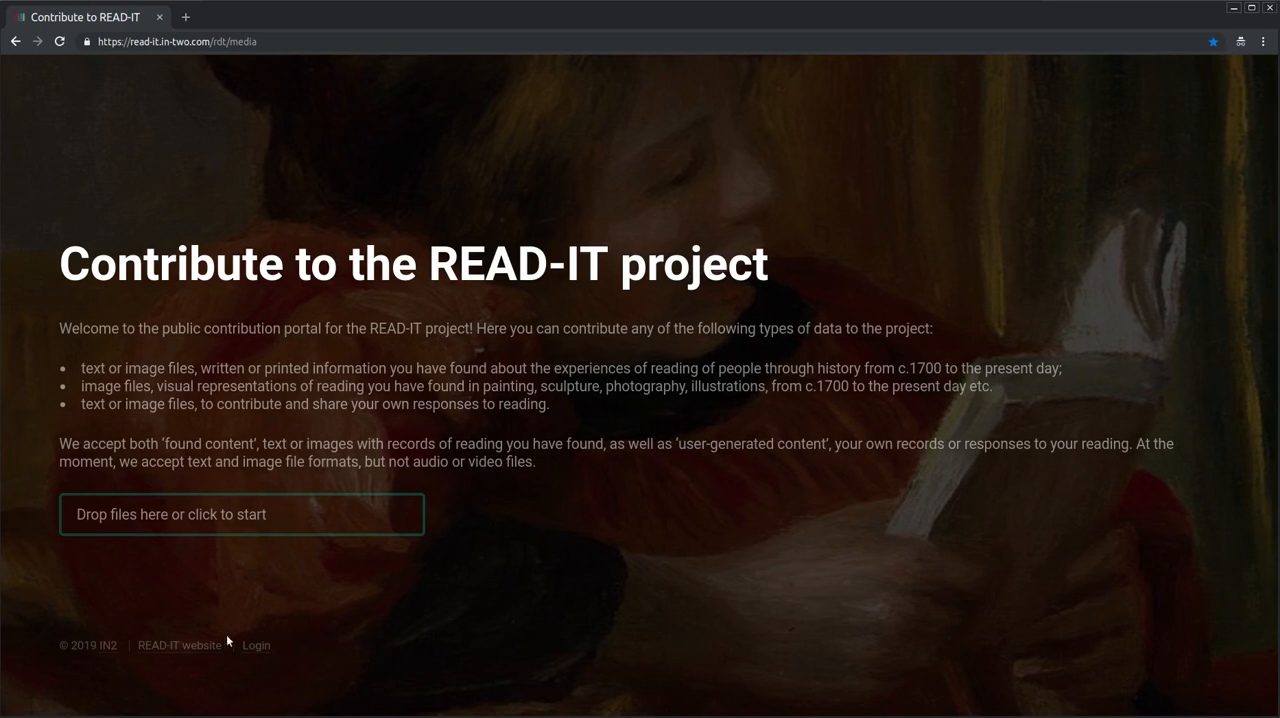
pyautogui.moveTo(256, 644)
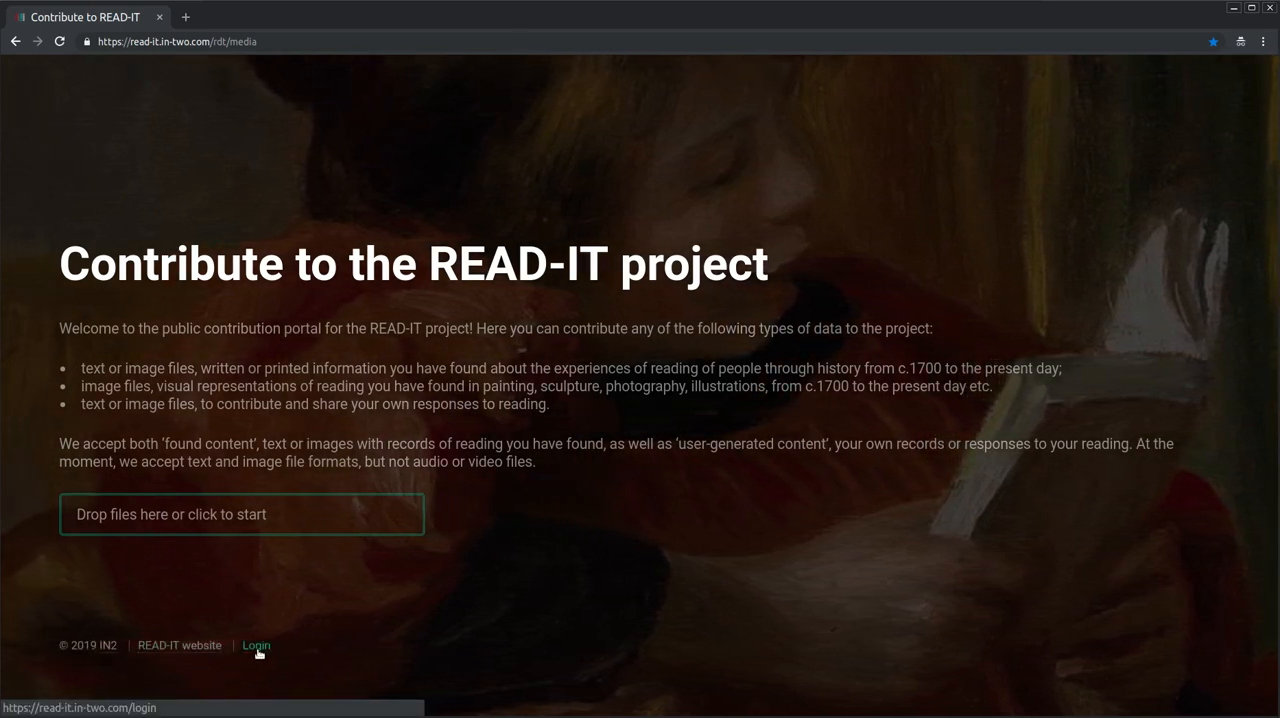
# Sign in with the saved READIT credentials and reach the Explore gallery.
pyautogui.click(256, 644)
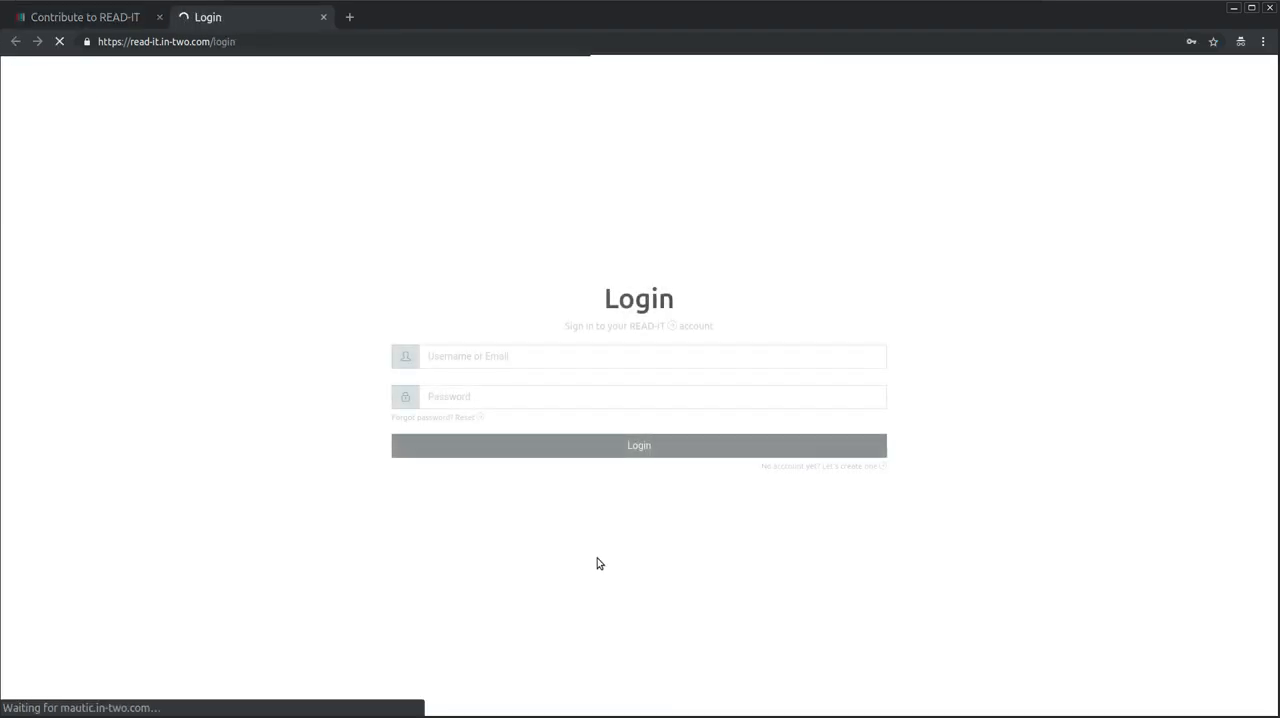
pyautogui.write('READIT')
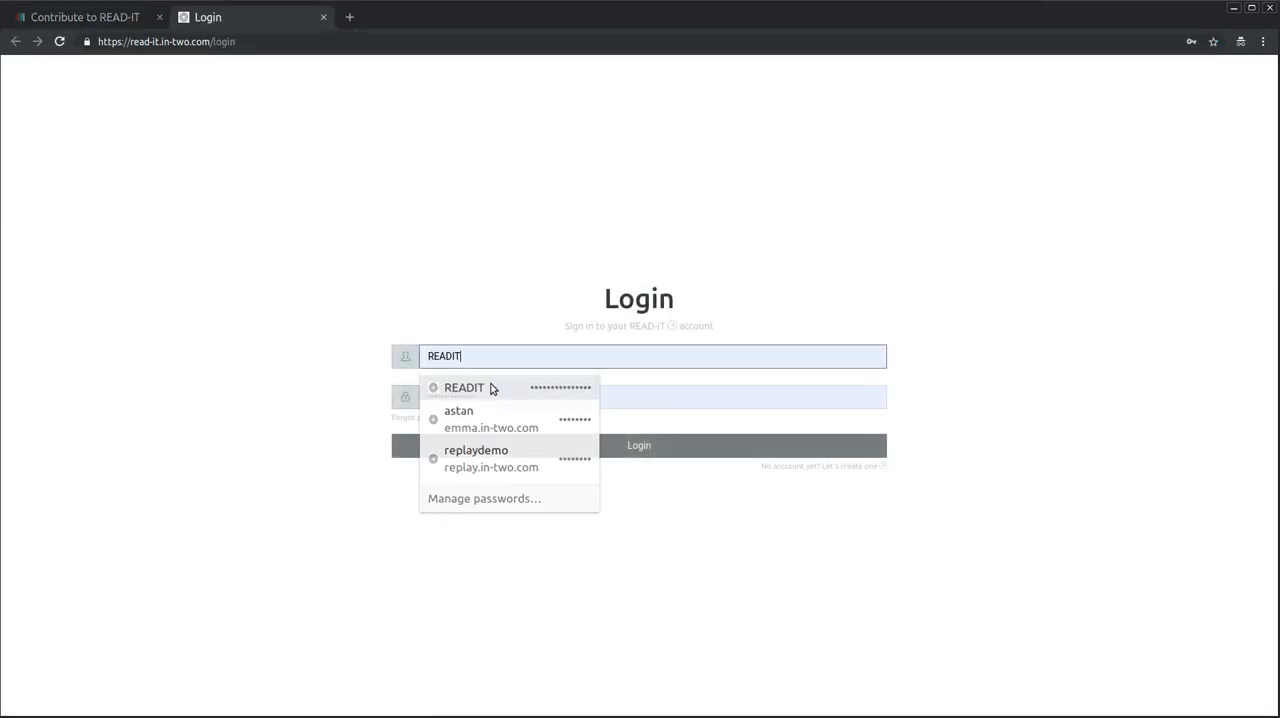
pyautogui.click(464, 388)
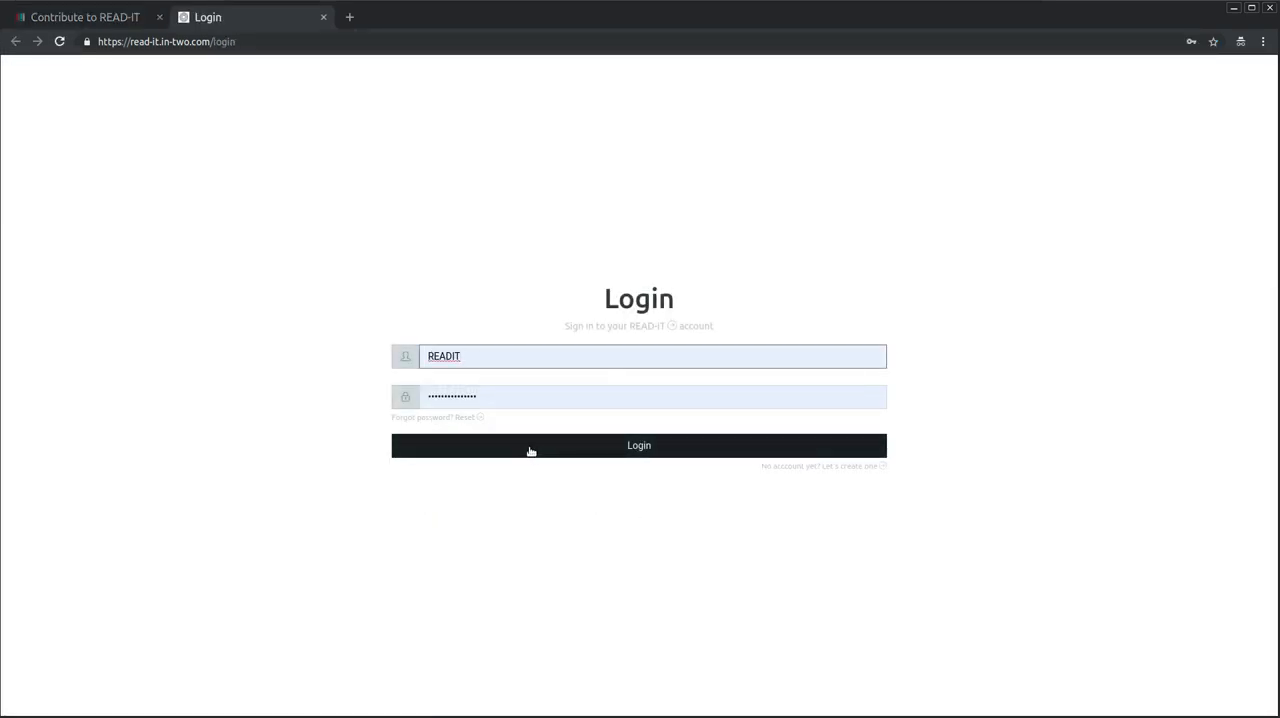
pyautogui.click(640, 444)
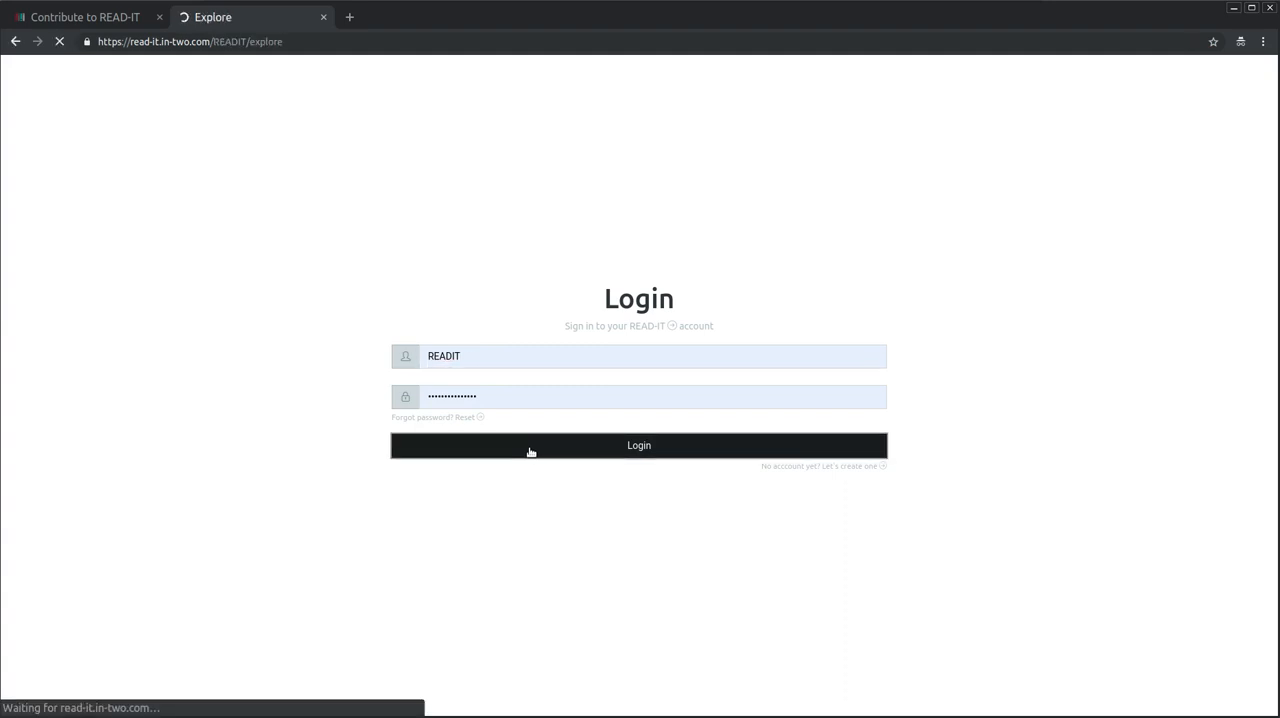
pyautogui.click(638, 444)
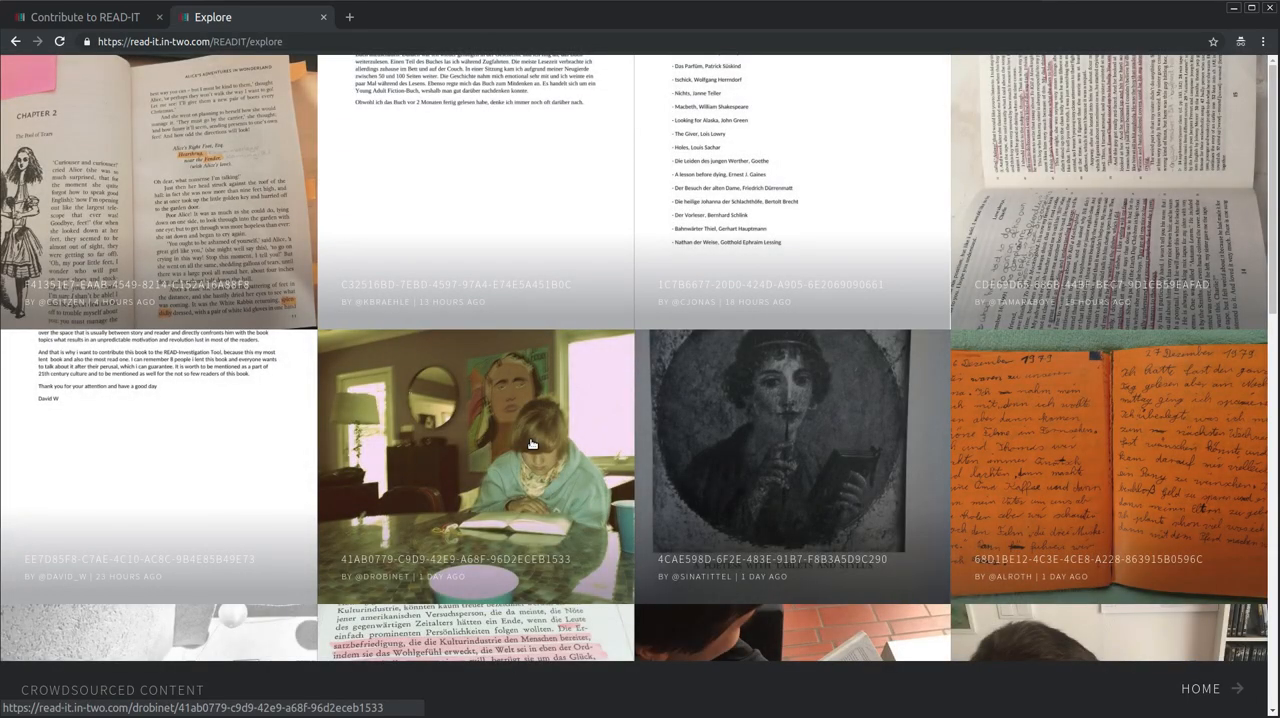
pyautogui.moveTo(536, 432)
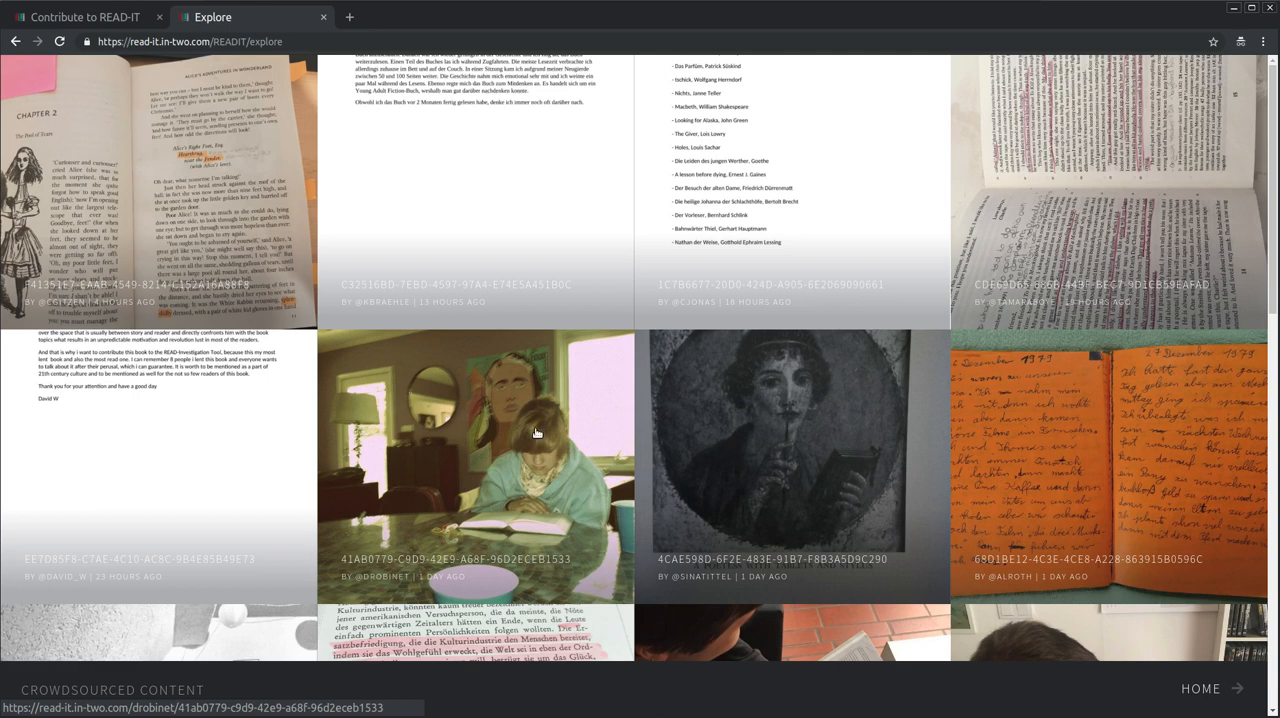
pyautogui.moveTo(256, 256)
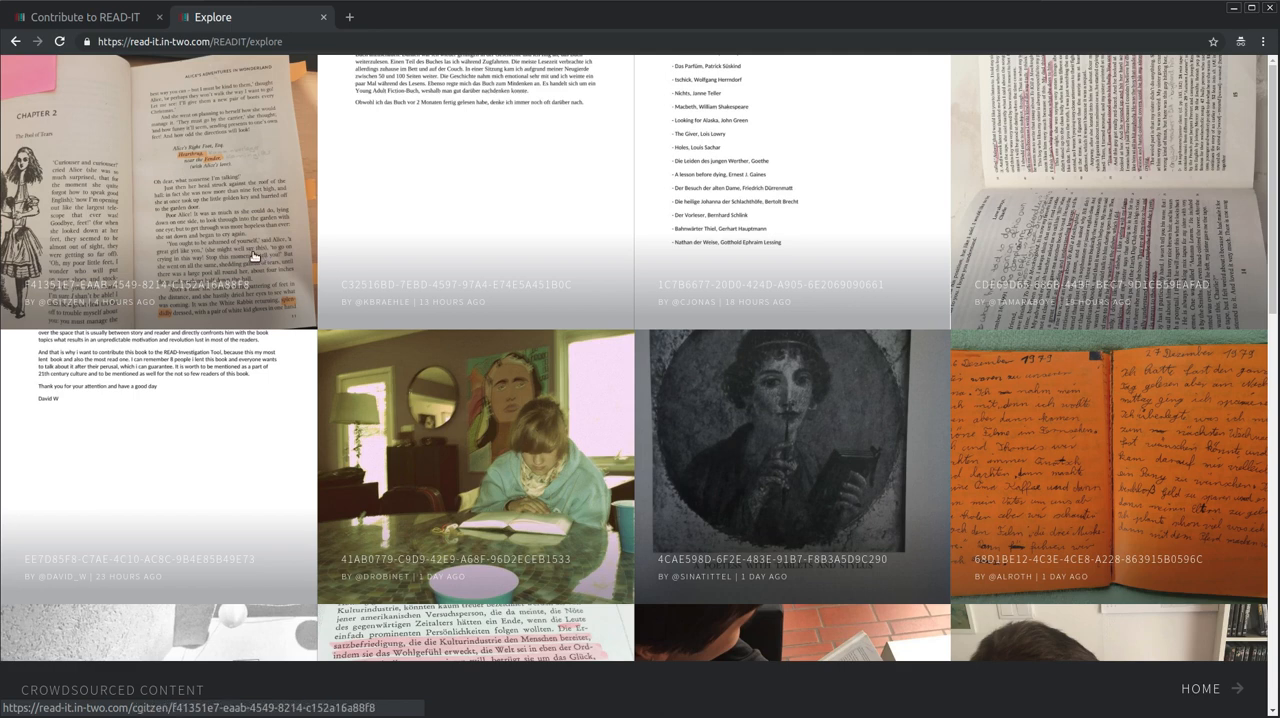
pyautogui.moveTo(252, 256)
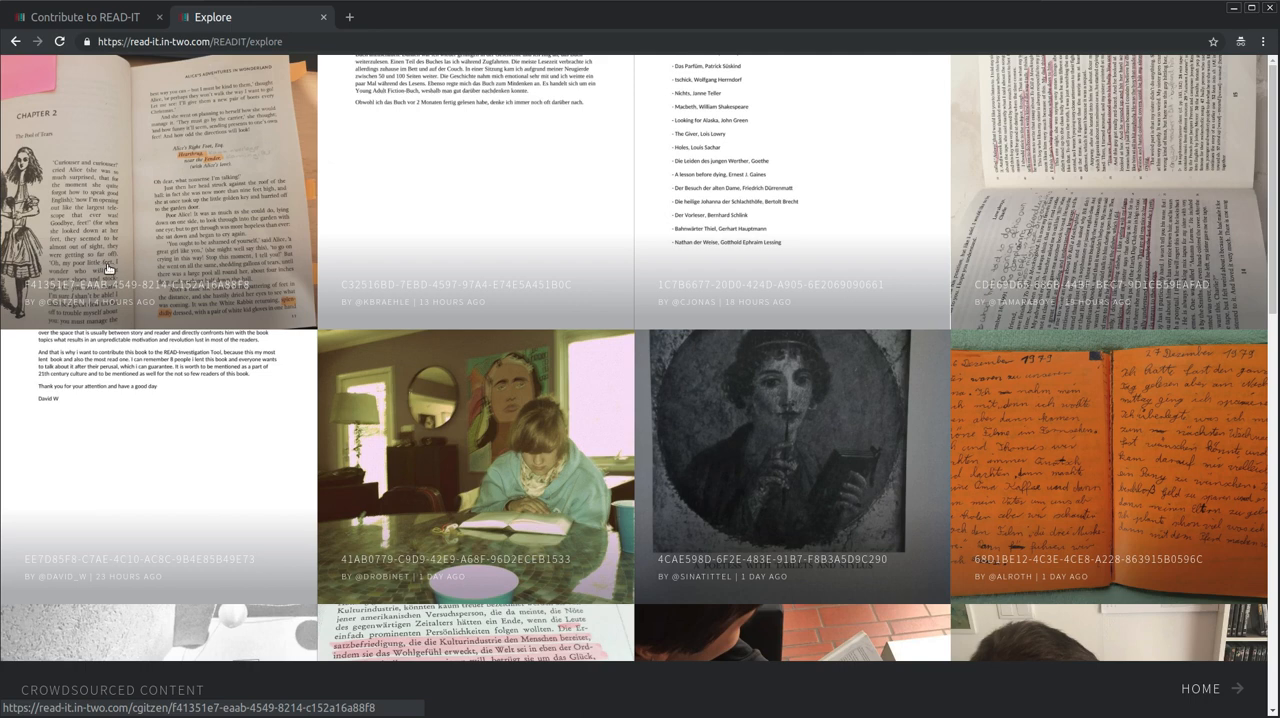
pyautogui.moveTo(196, 252)
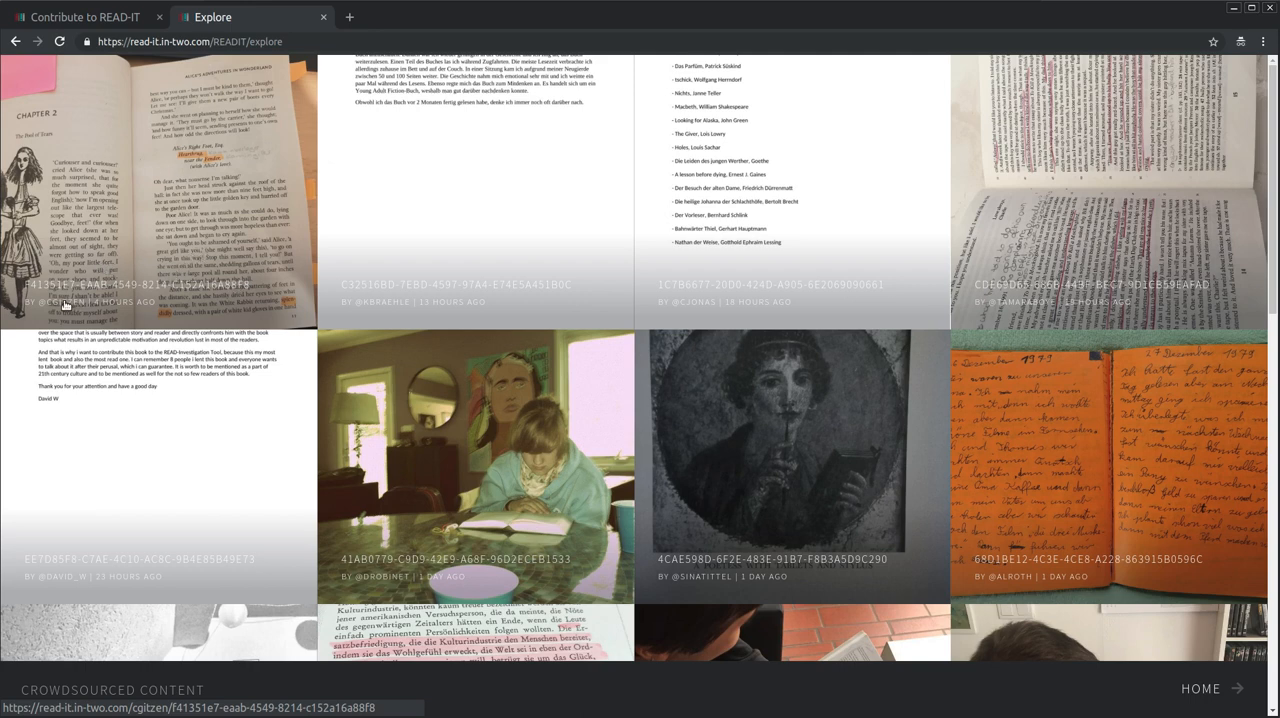
pyautogui.moveTo(228, 290)
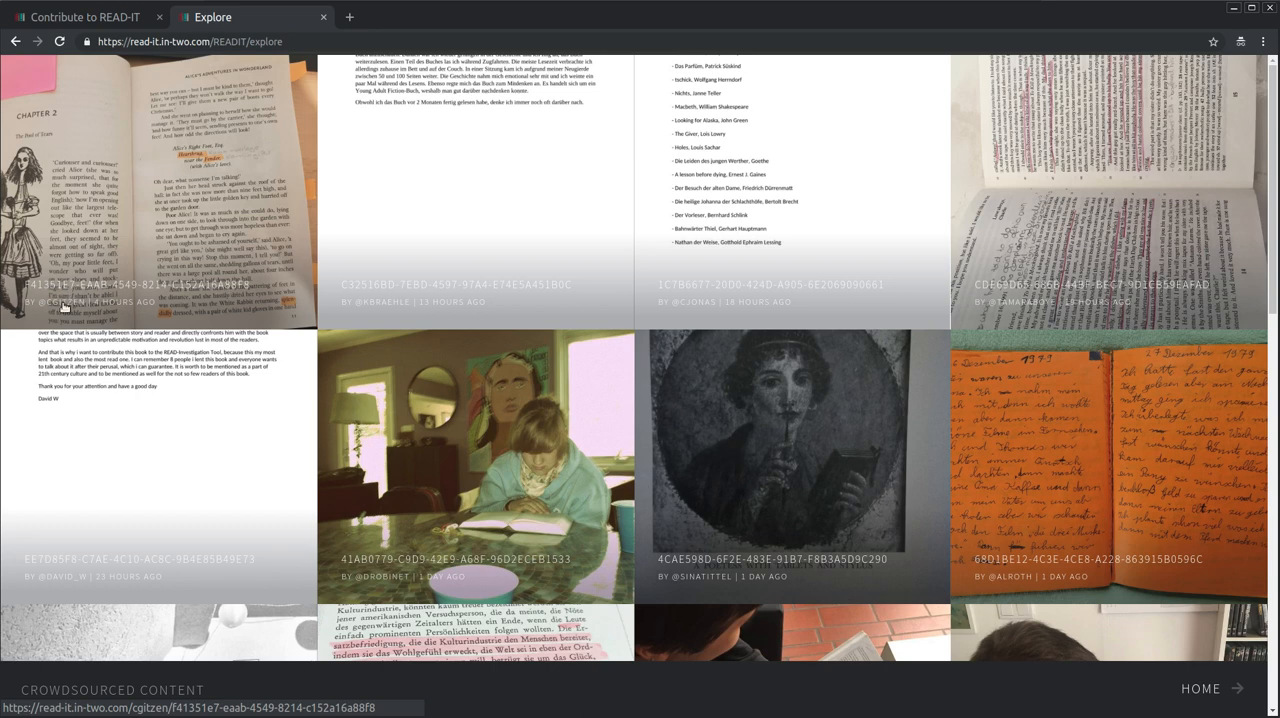
pyautogui.moveTo(138, 312)
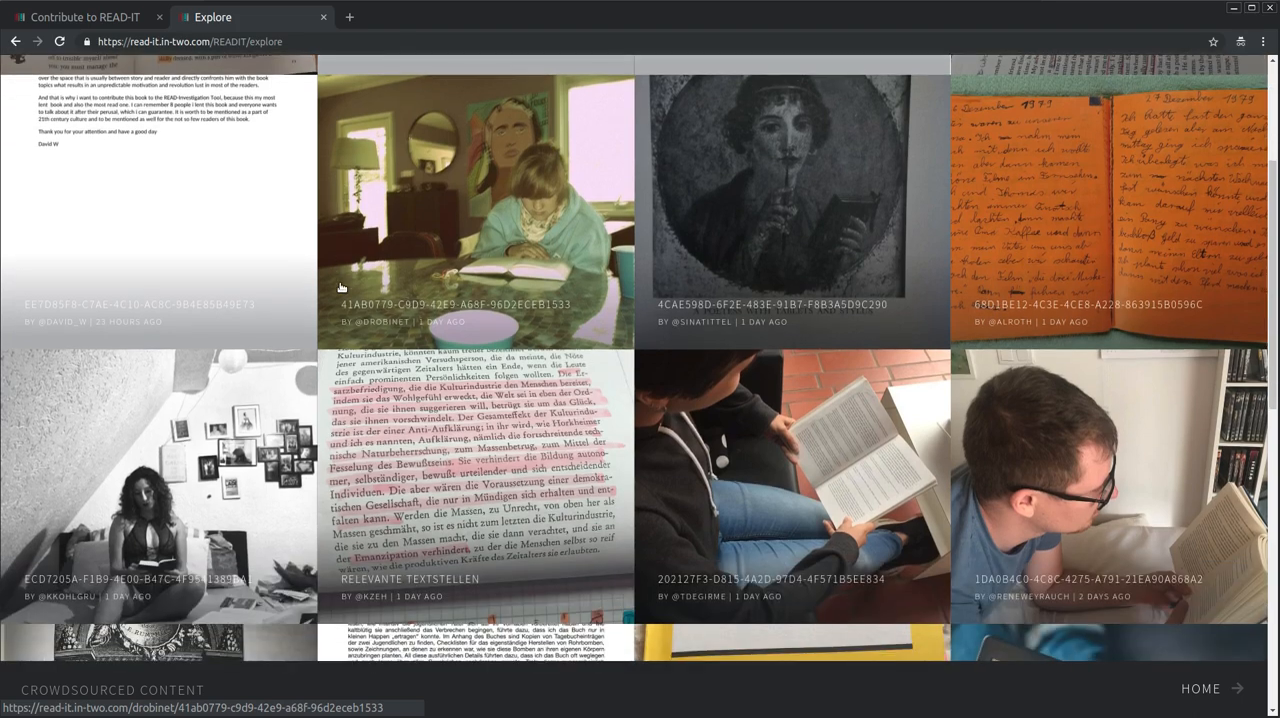
pyautogui.scroll(-3)
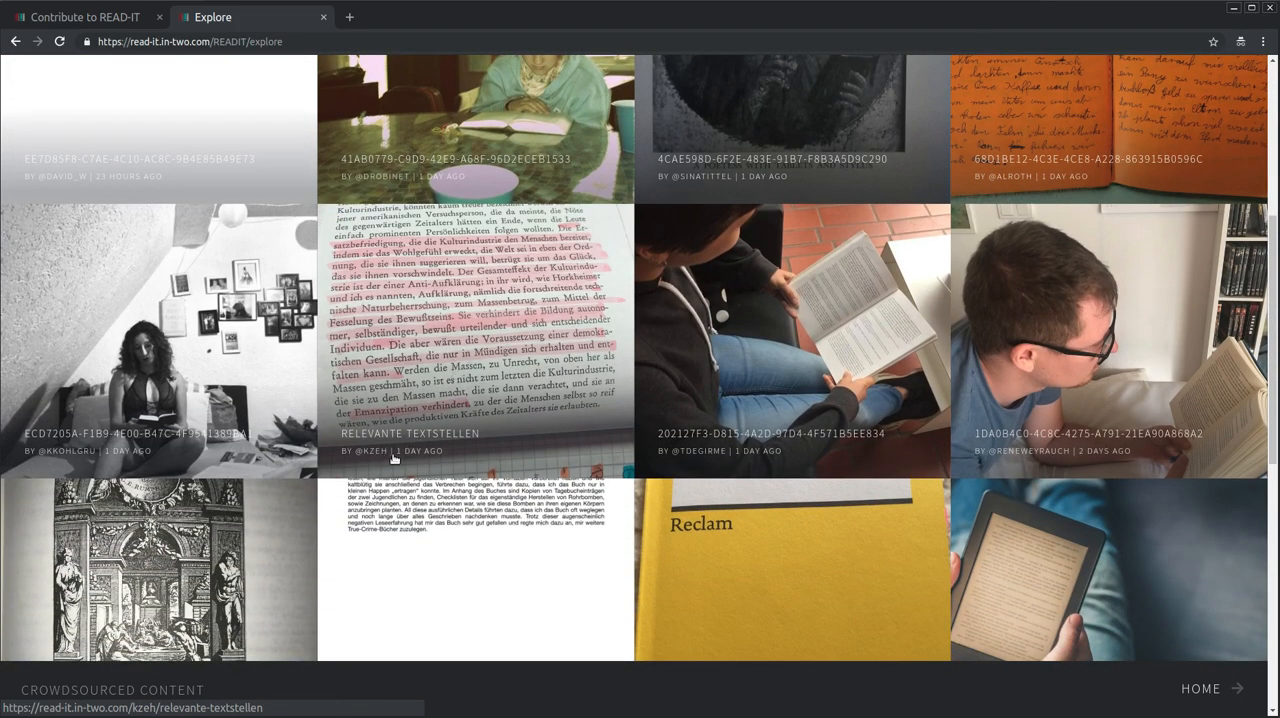
pyautogui.moveTo(420, 464)
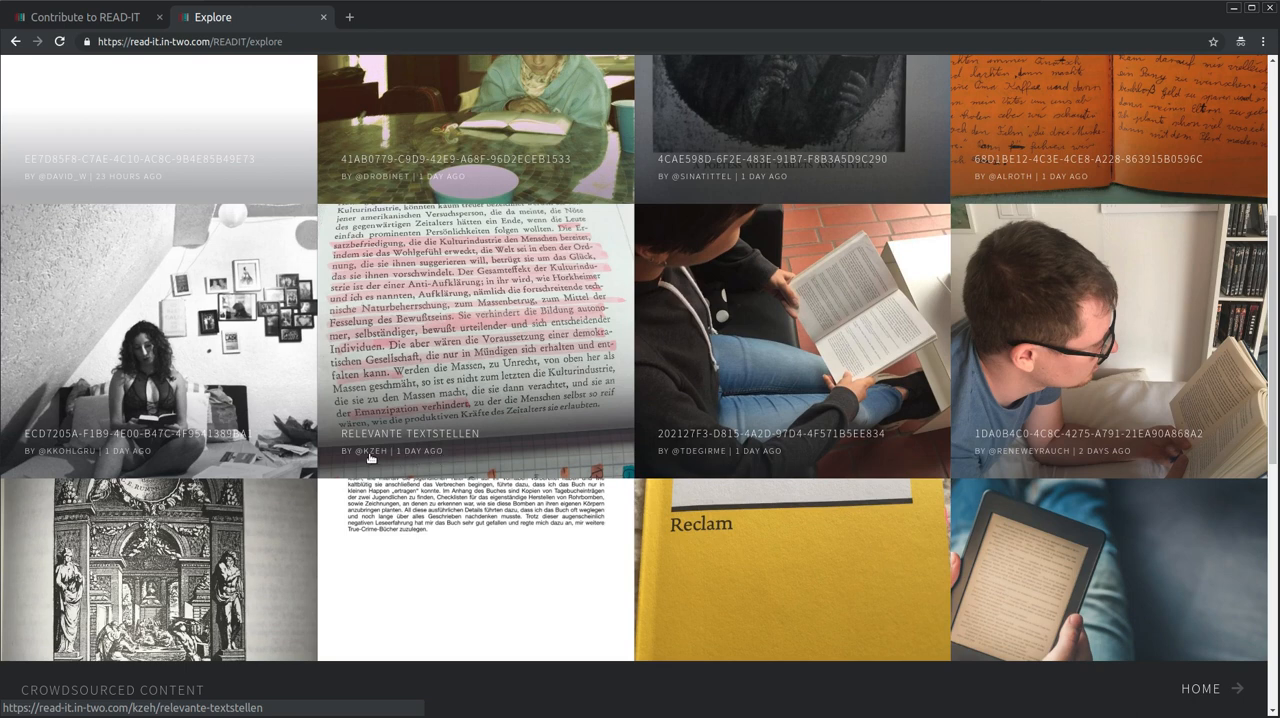
pyautogui.moveTo(376, 452)
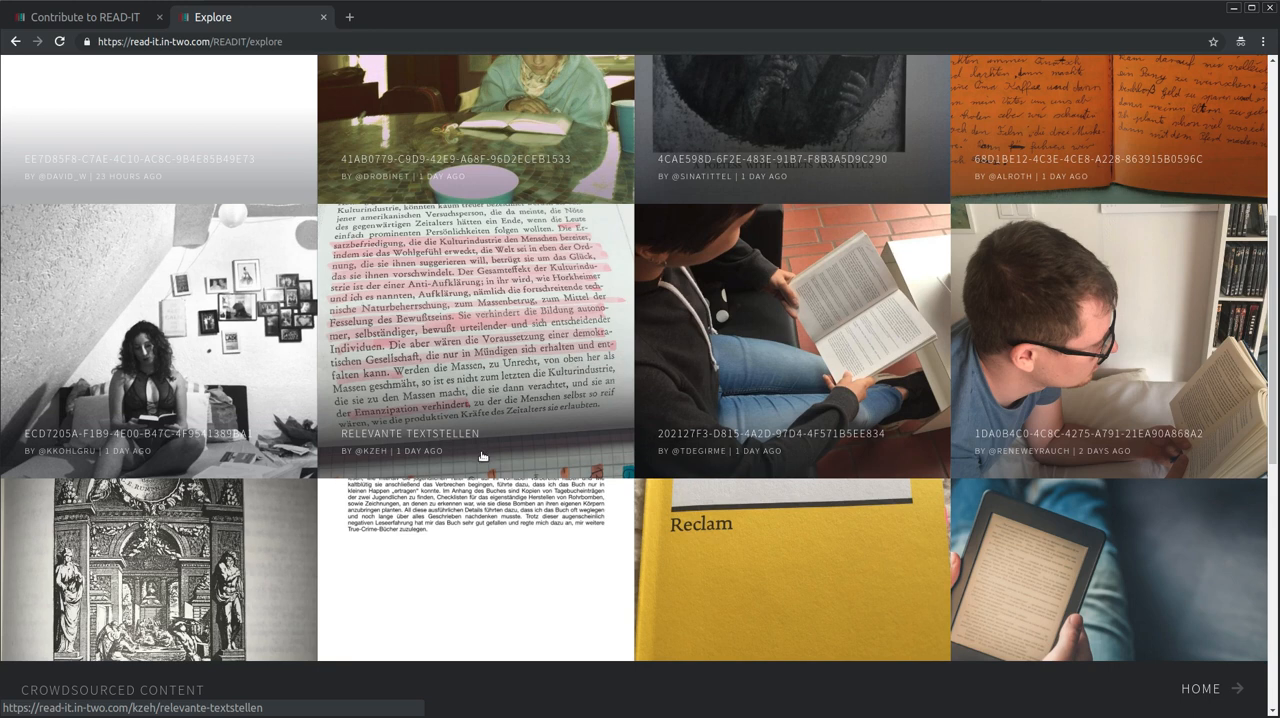
pyautogui.moveTo(500, 352)
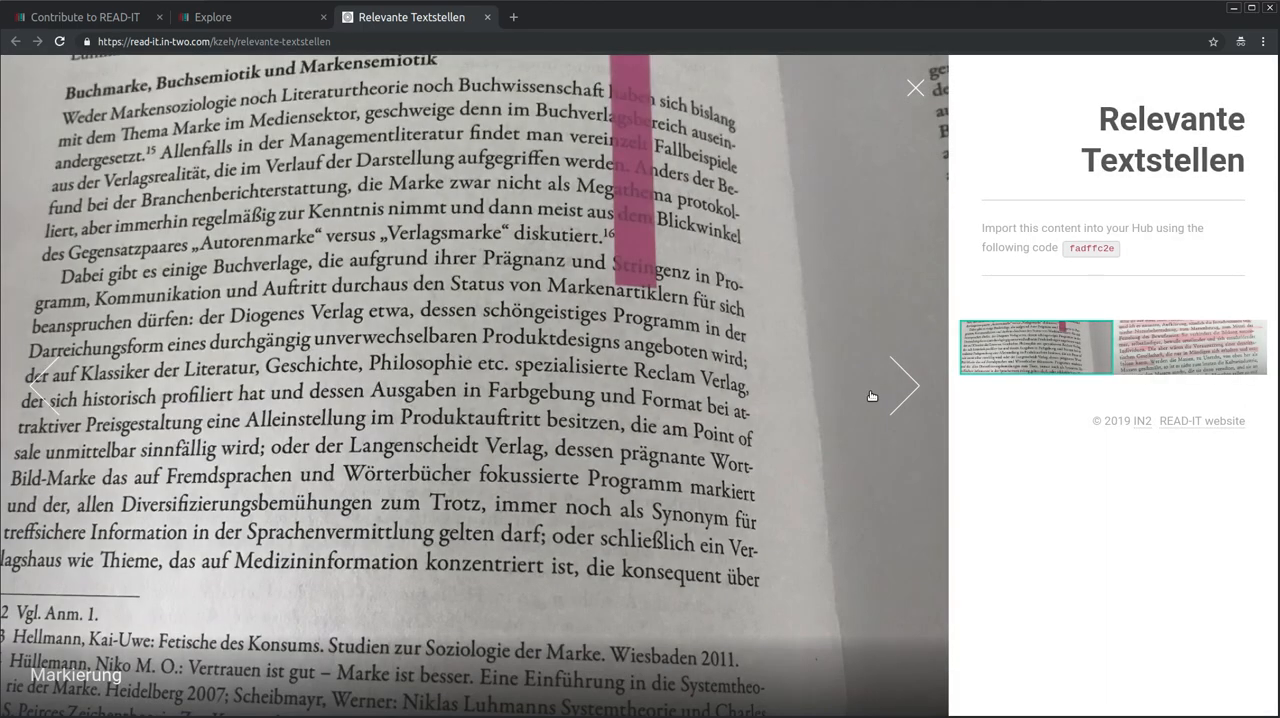
pyautogui.moveTo(916, 390)
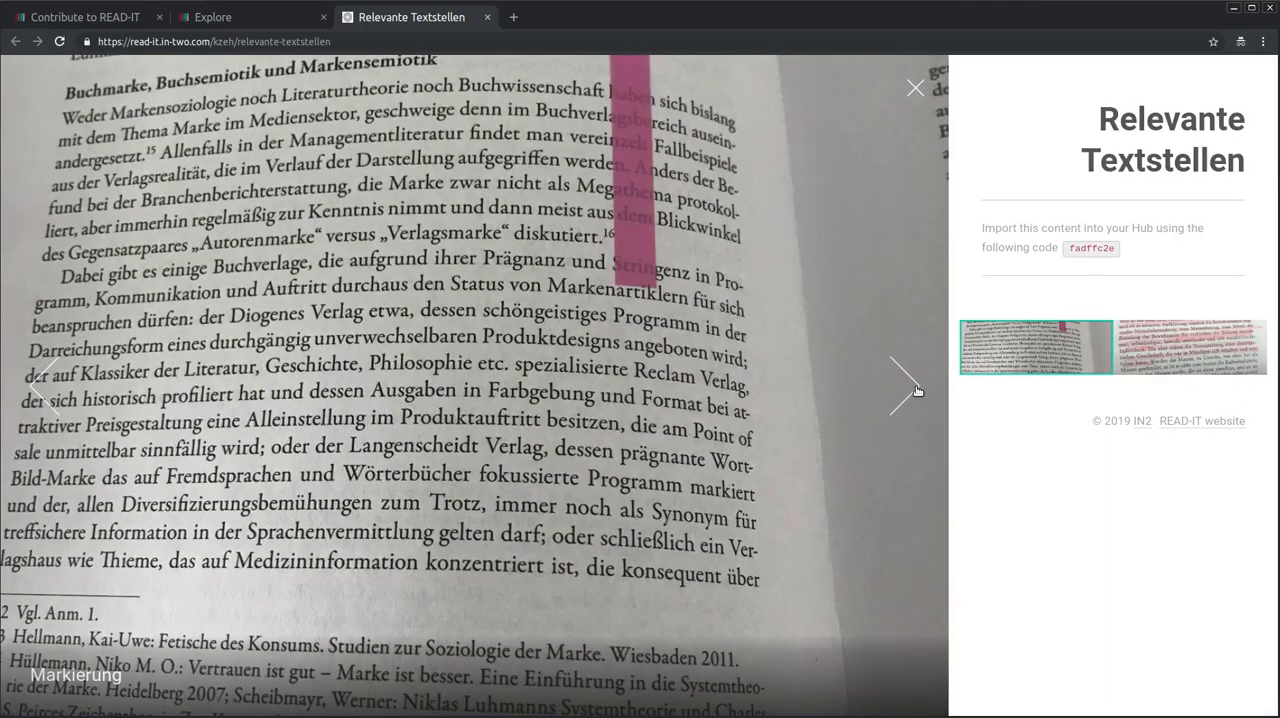
# View the story's second image and select its Hub import code for copying.
pyautogui.click(904, 388)
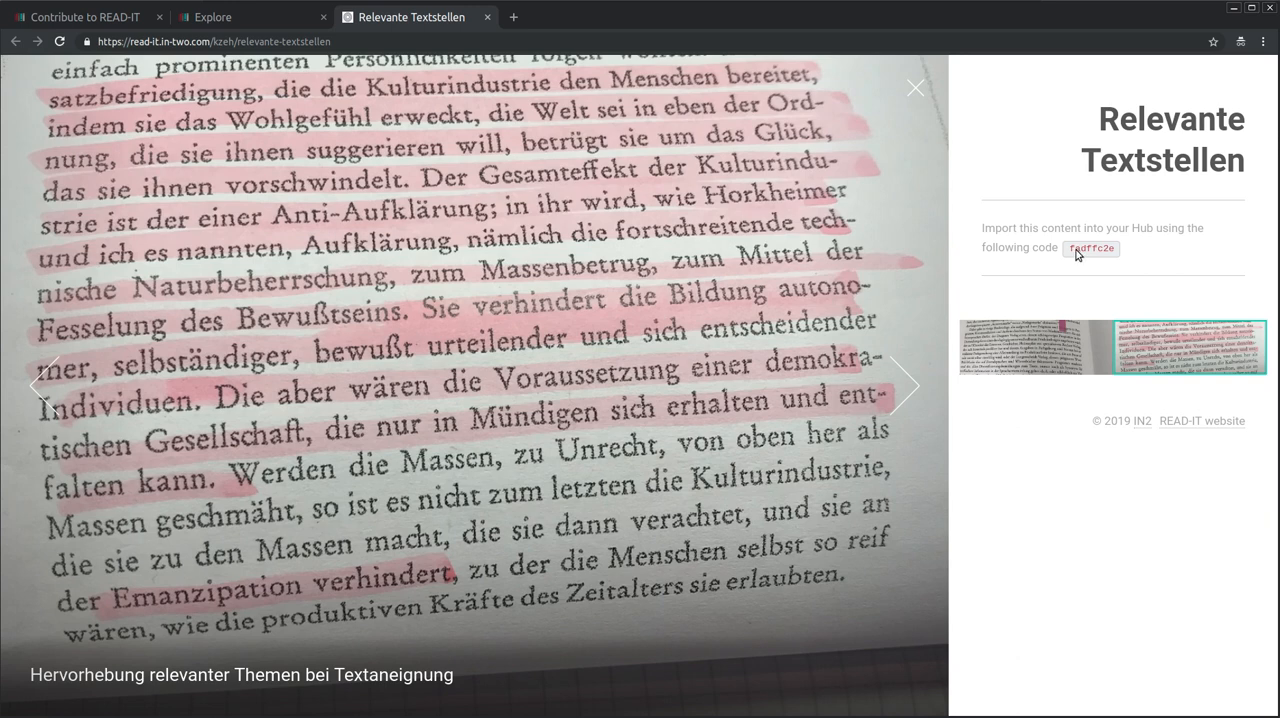
pyautogui.moveTo(1072, 252)
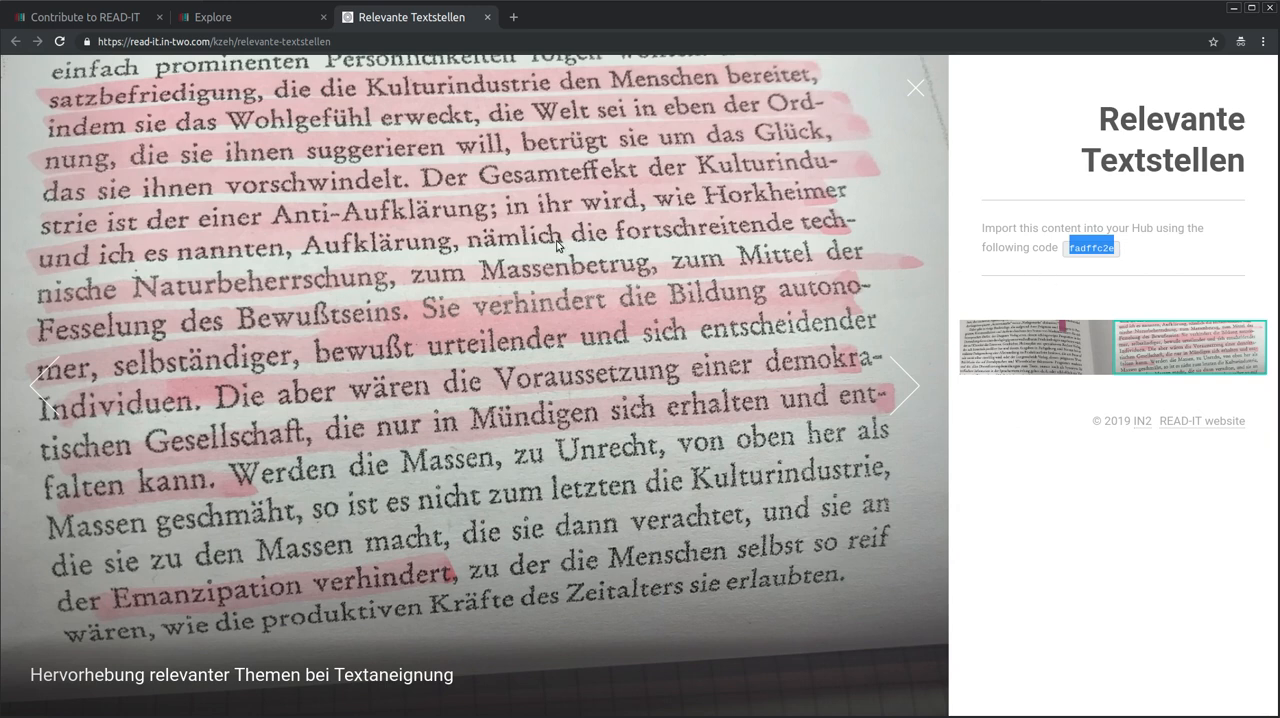
pyautogui.click(400, 40)
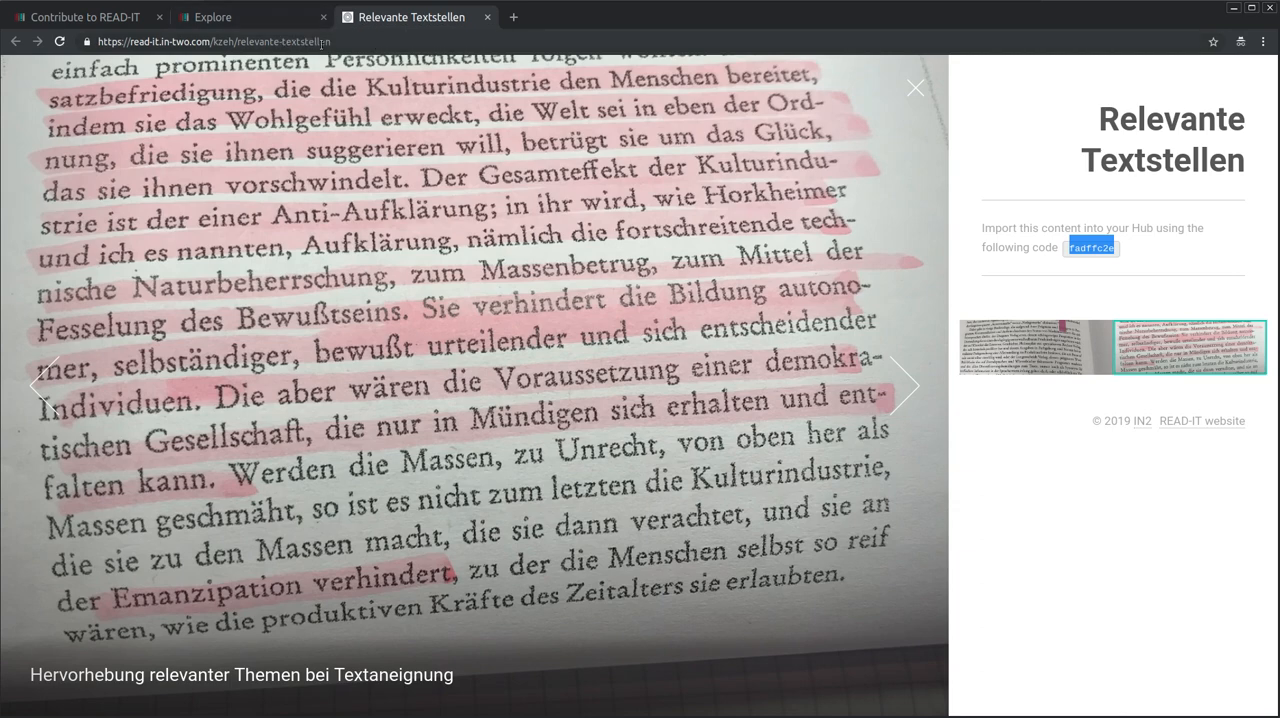
pyautogui.click(250, 16)
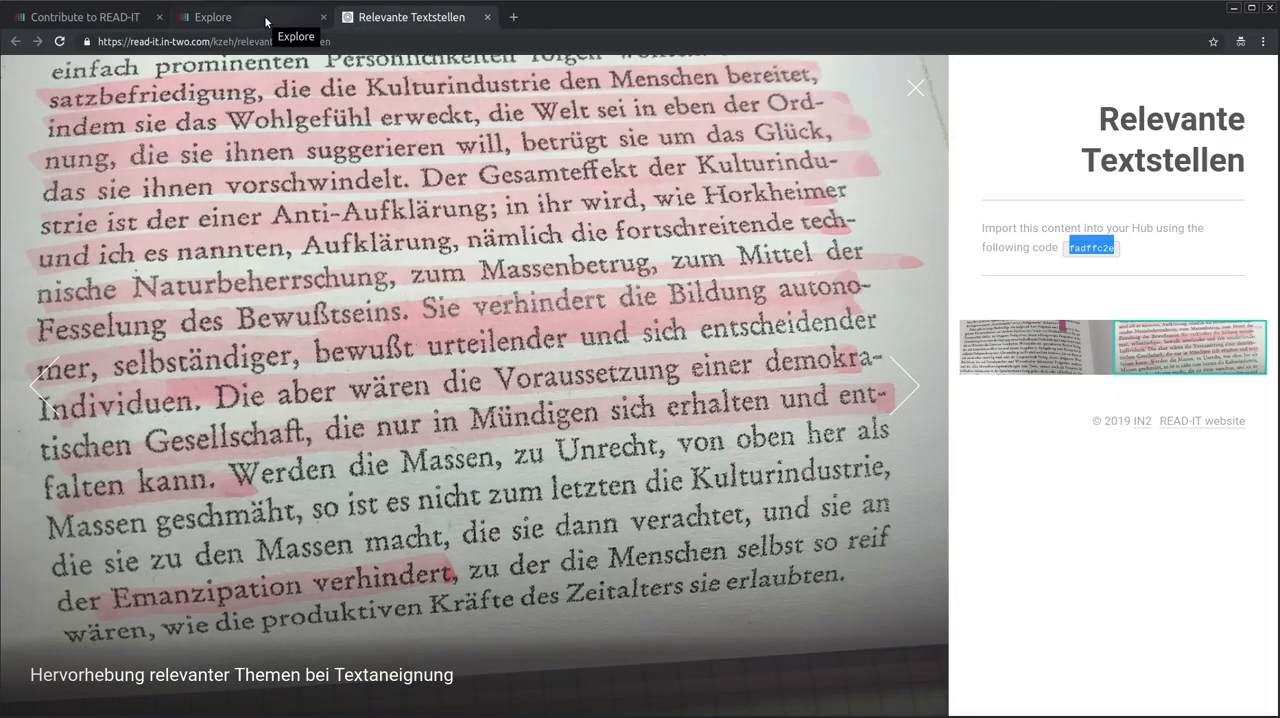
# Return to the account home, visit Groups, then land on the Content feed of posts.
pyautogui.click(212, 16)
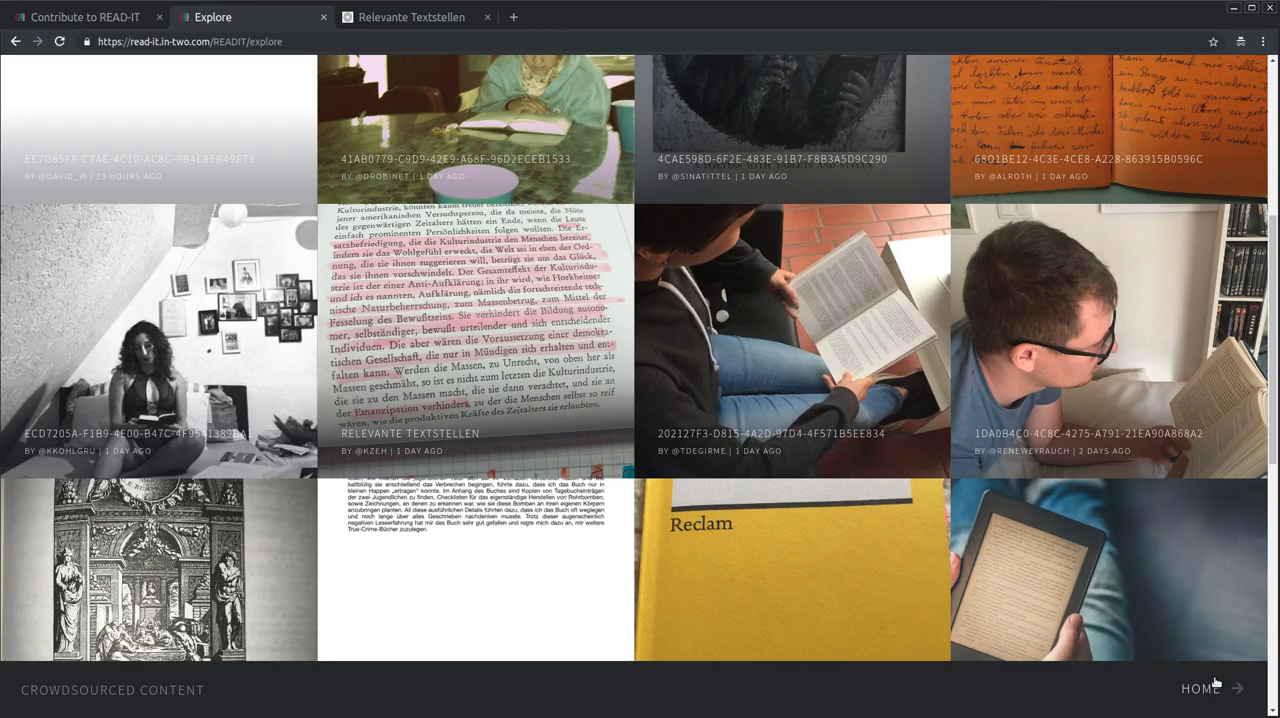
pyautogui.click(1200, 688)
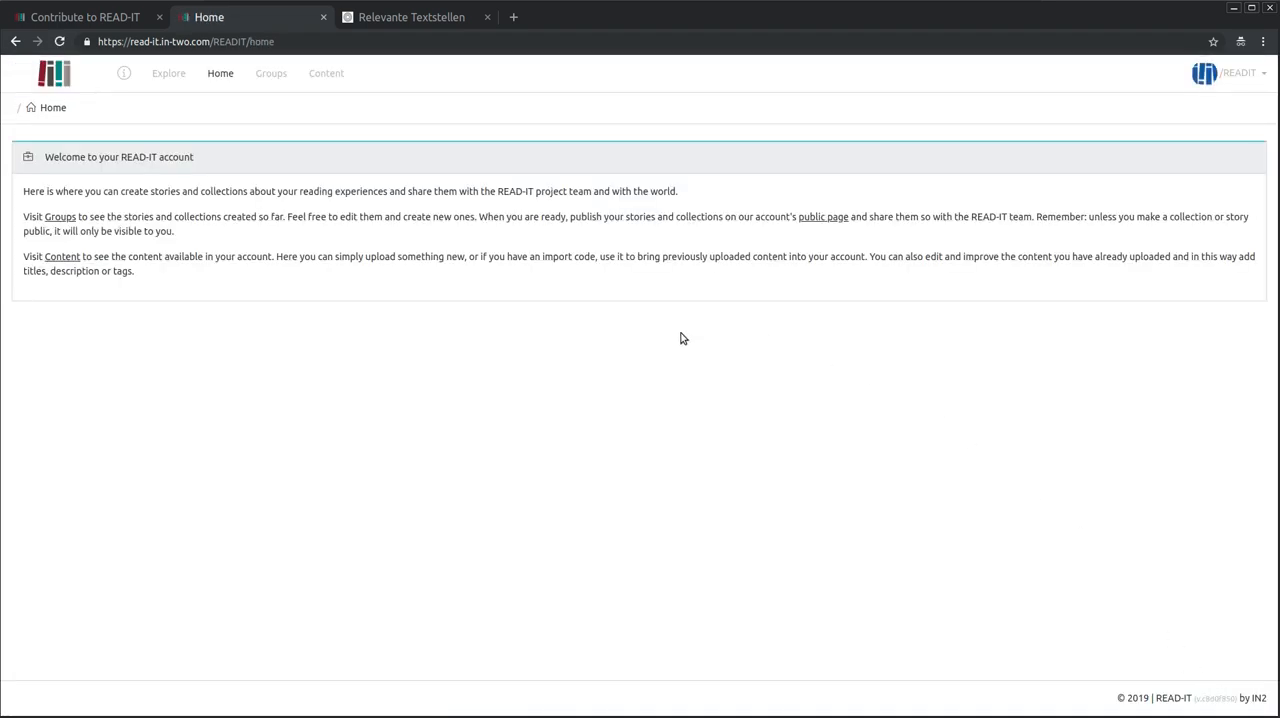
pyautogui.moveTo(332, 362)
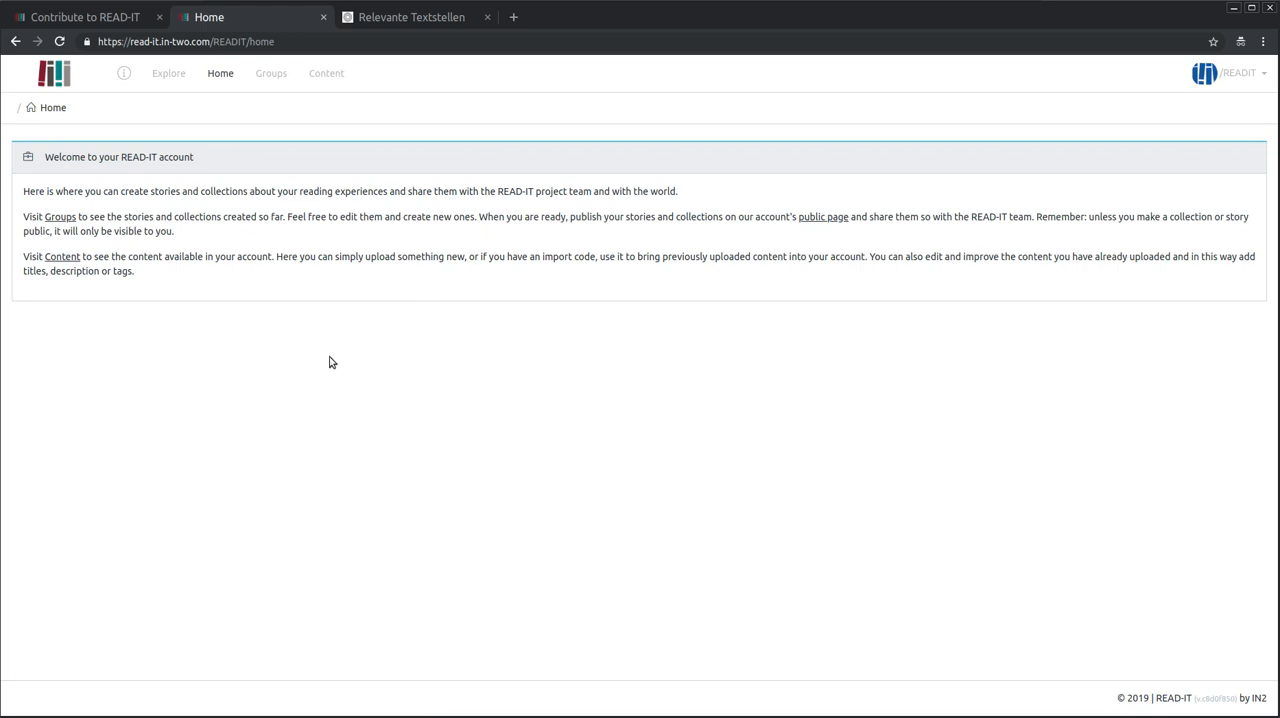
pyautogui.moveTo(310, 98)
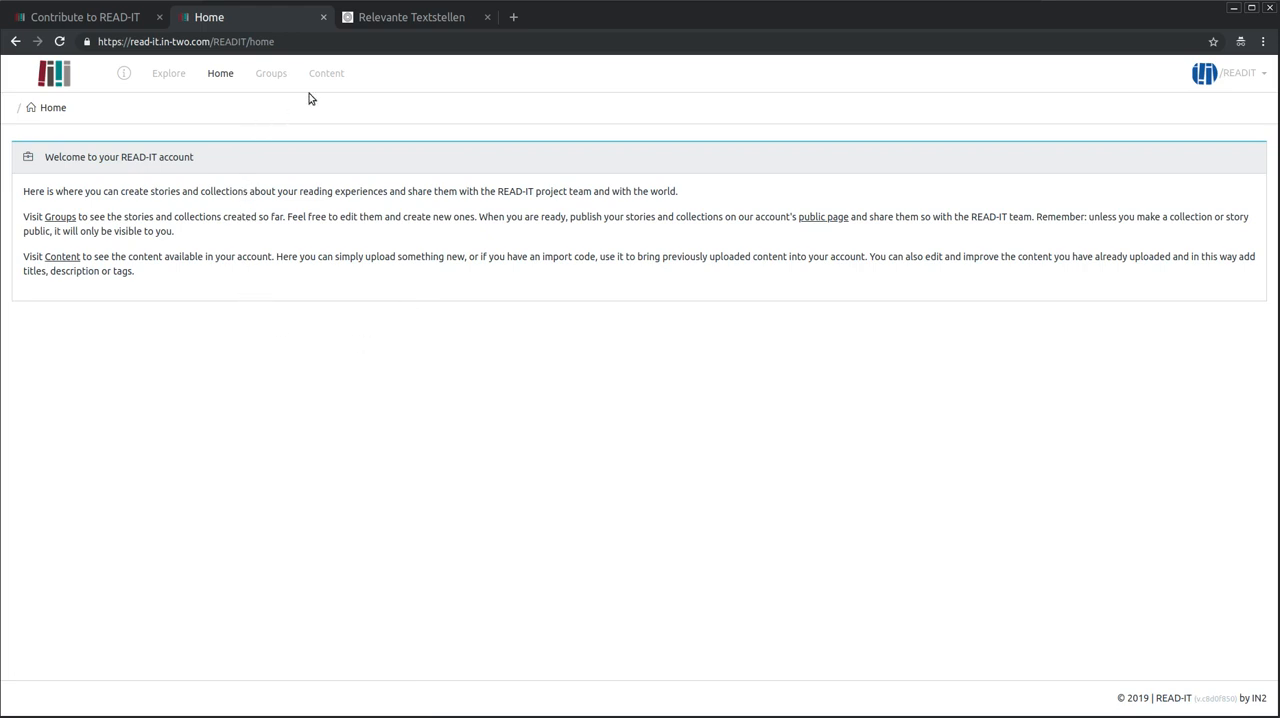
pyautogui.moveTo(272, 72)
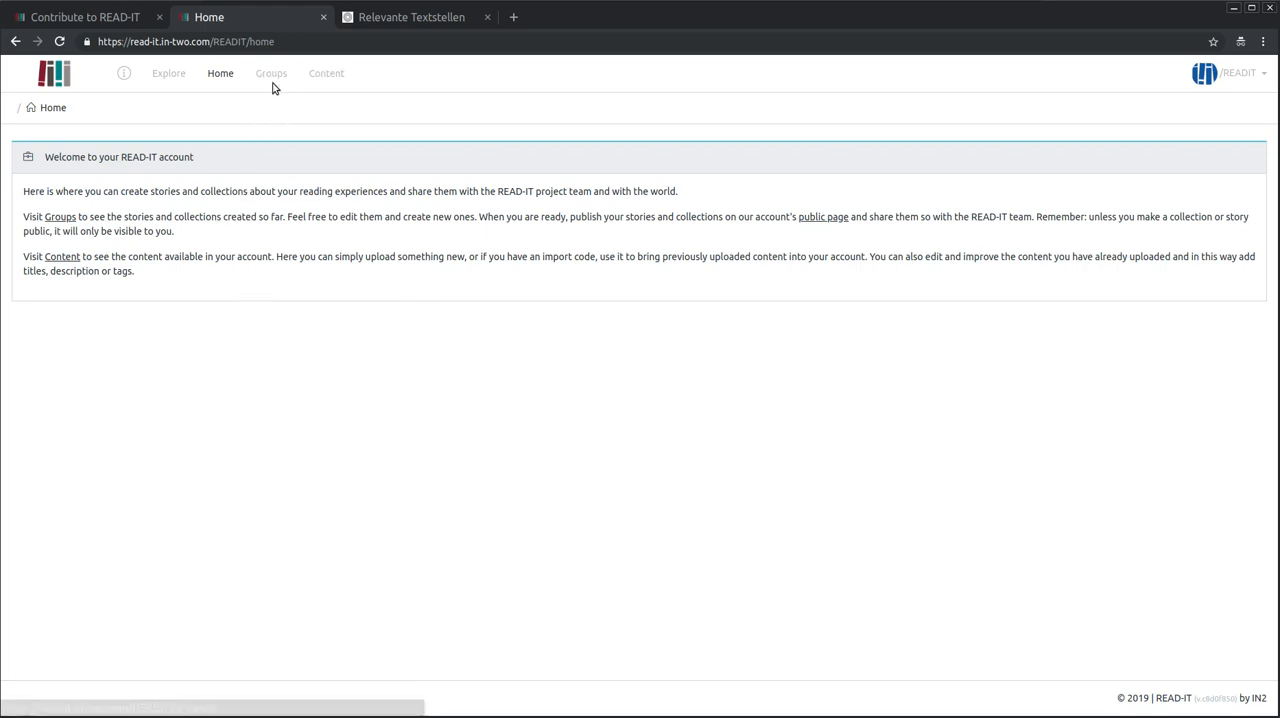
pyautogui.click(272, 72)
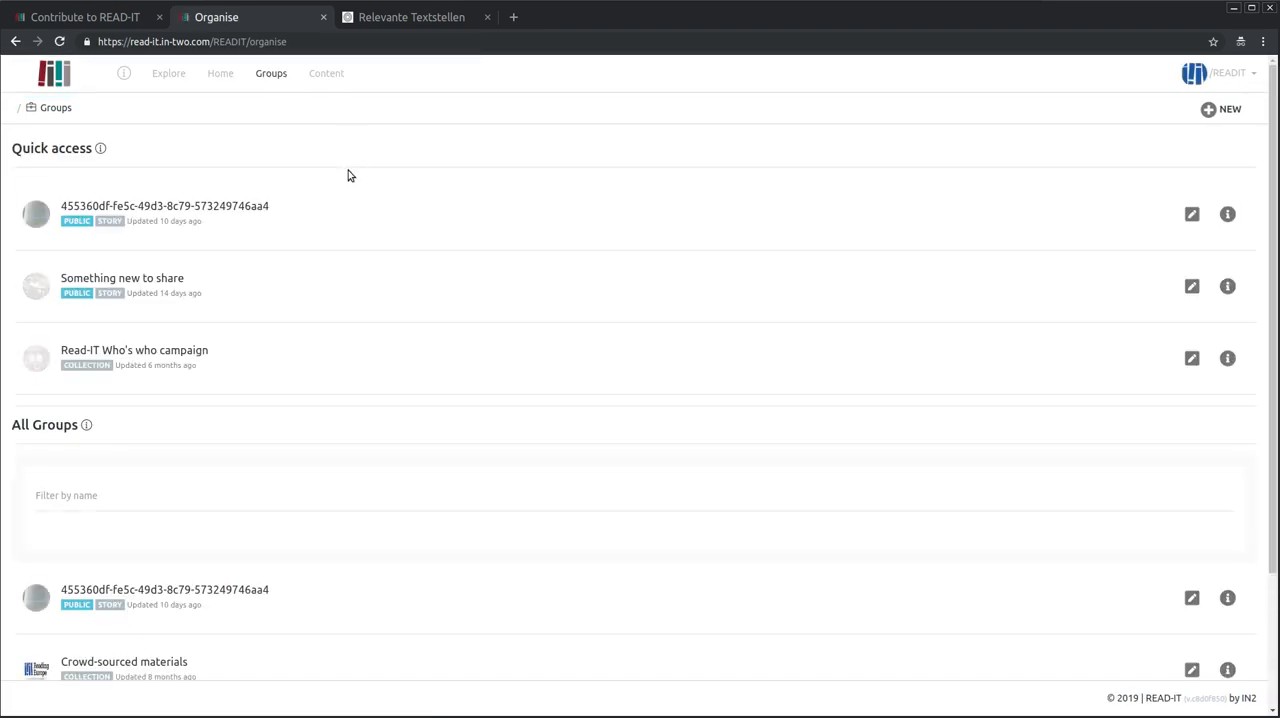
pyautogui.click(326, 72)
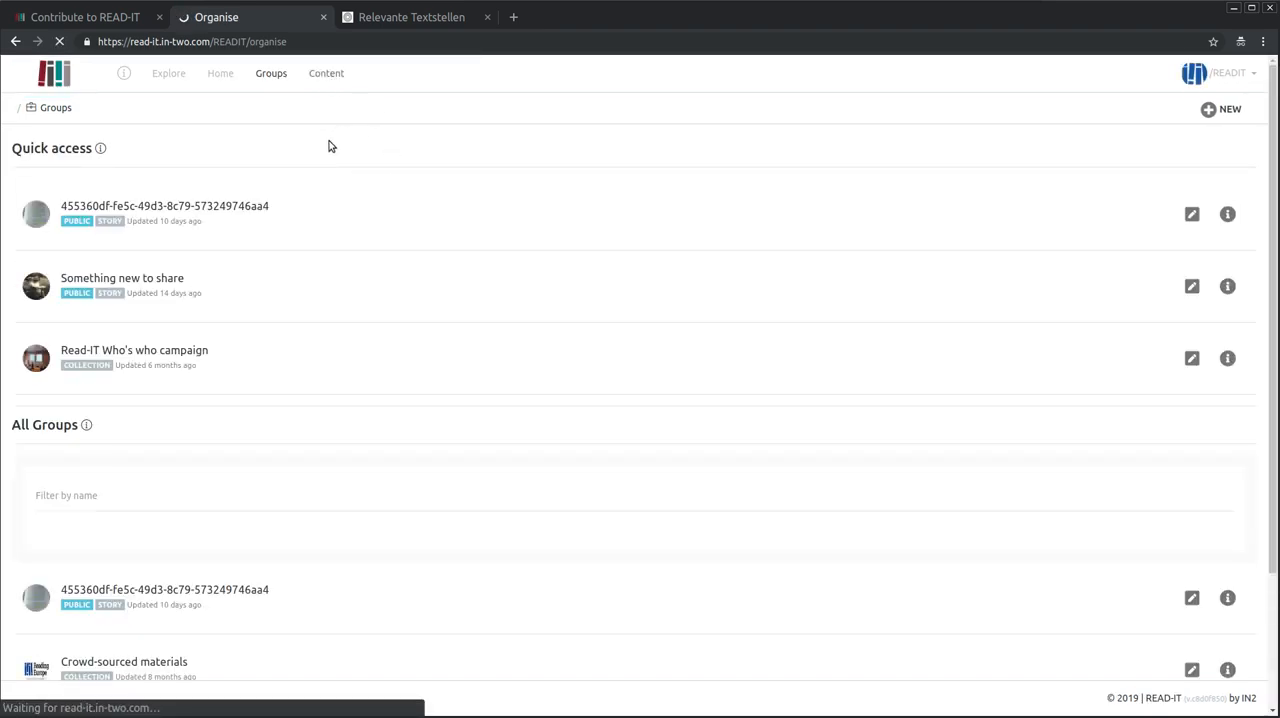
pyautogui.click(326, 72)
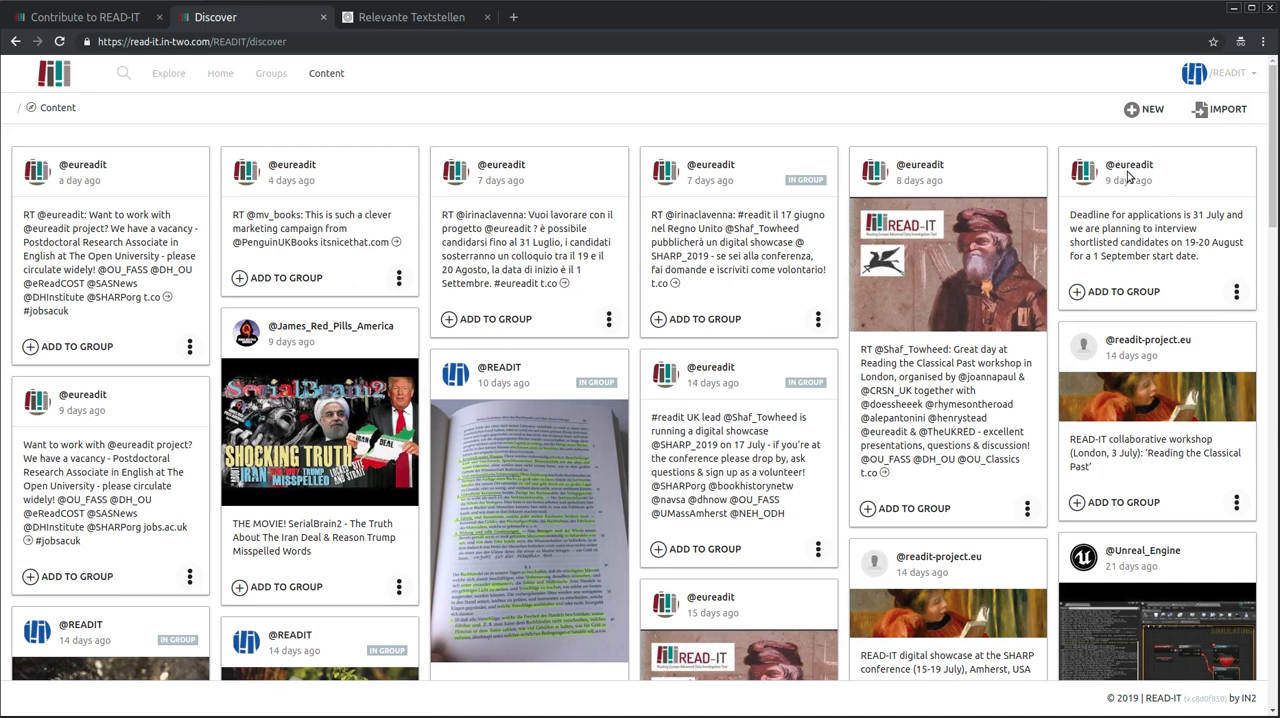
pyautogui.moveTo(1230, 112)
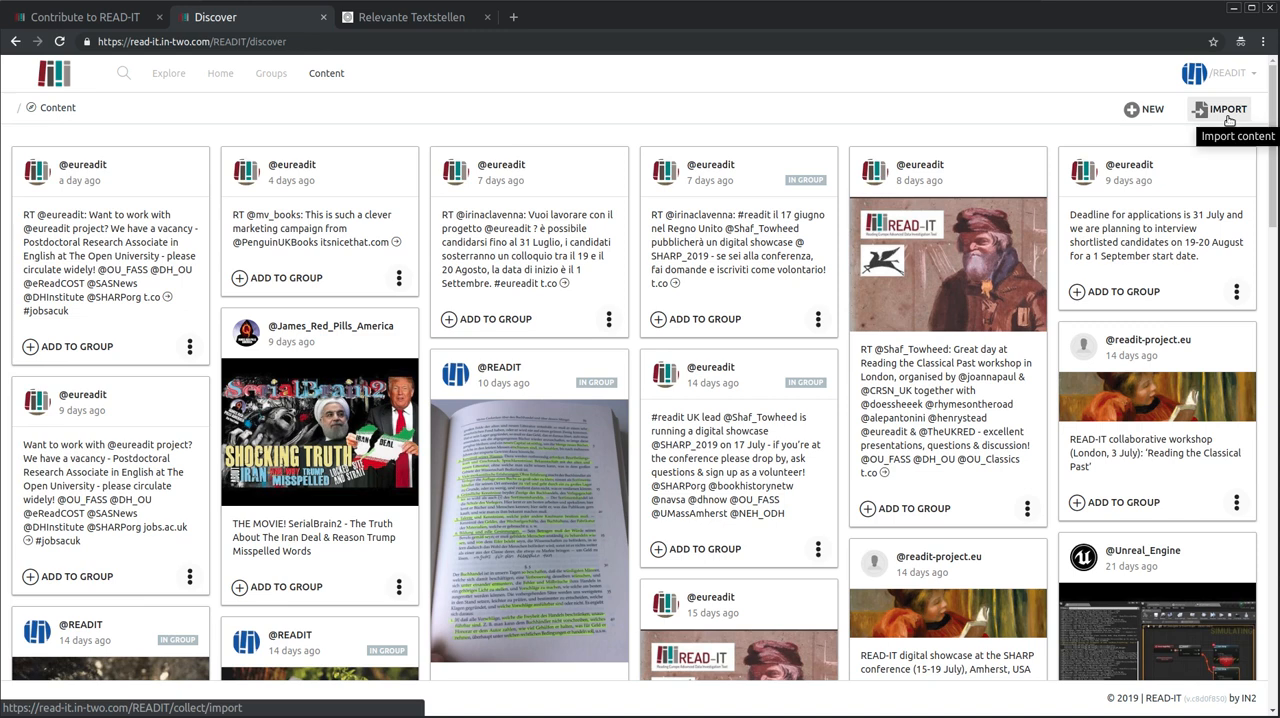
pyautogui.moveTo(1208, 132)
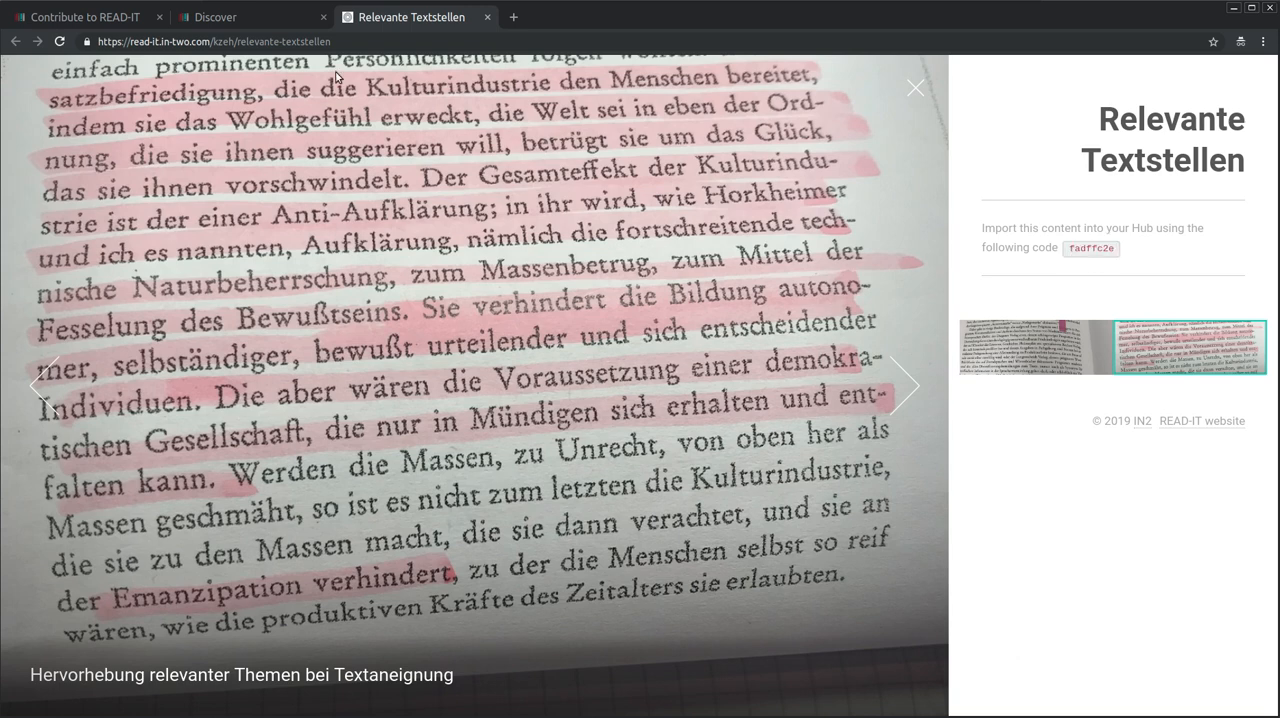
pyautogui.moveTo(268, 28)
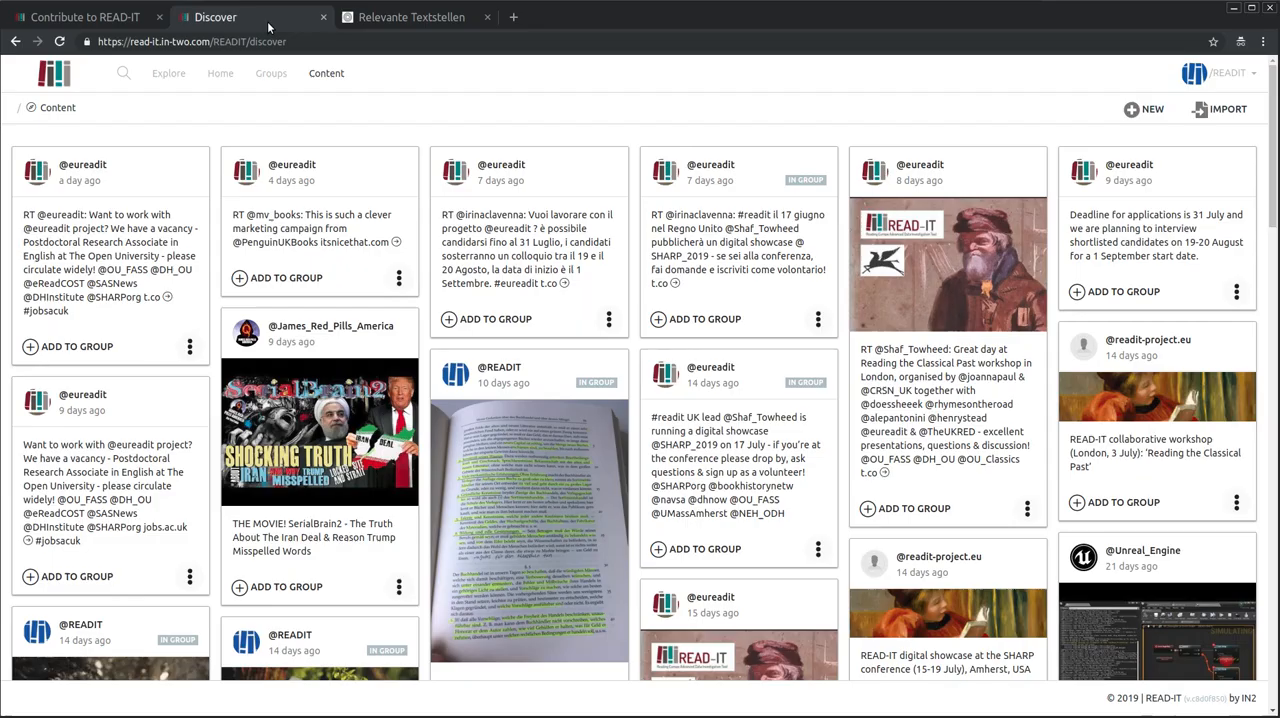
pyautogui.moveTo(1228, 110)
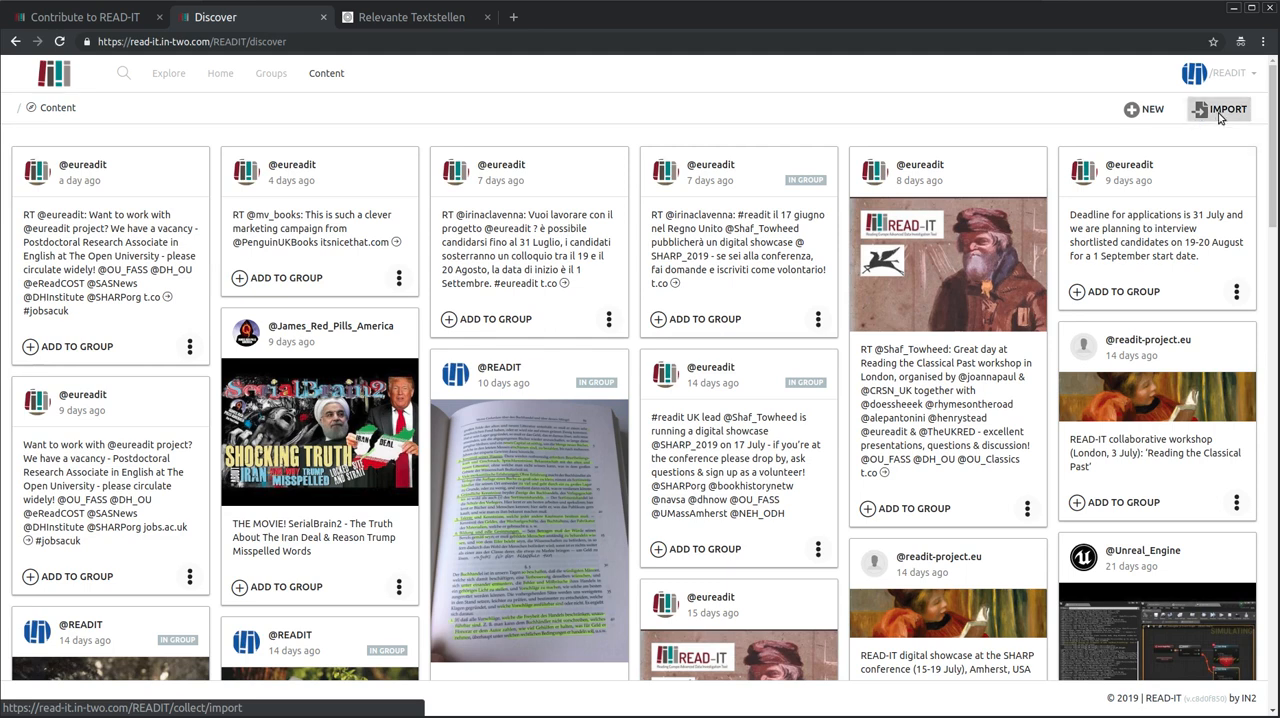
pyautogui.click(1216, 110)
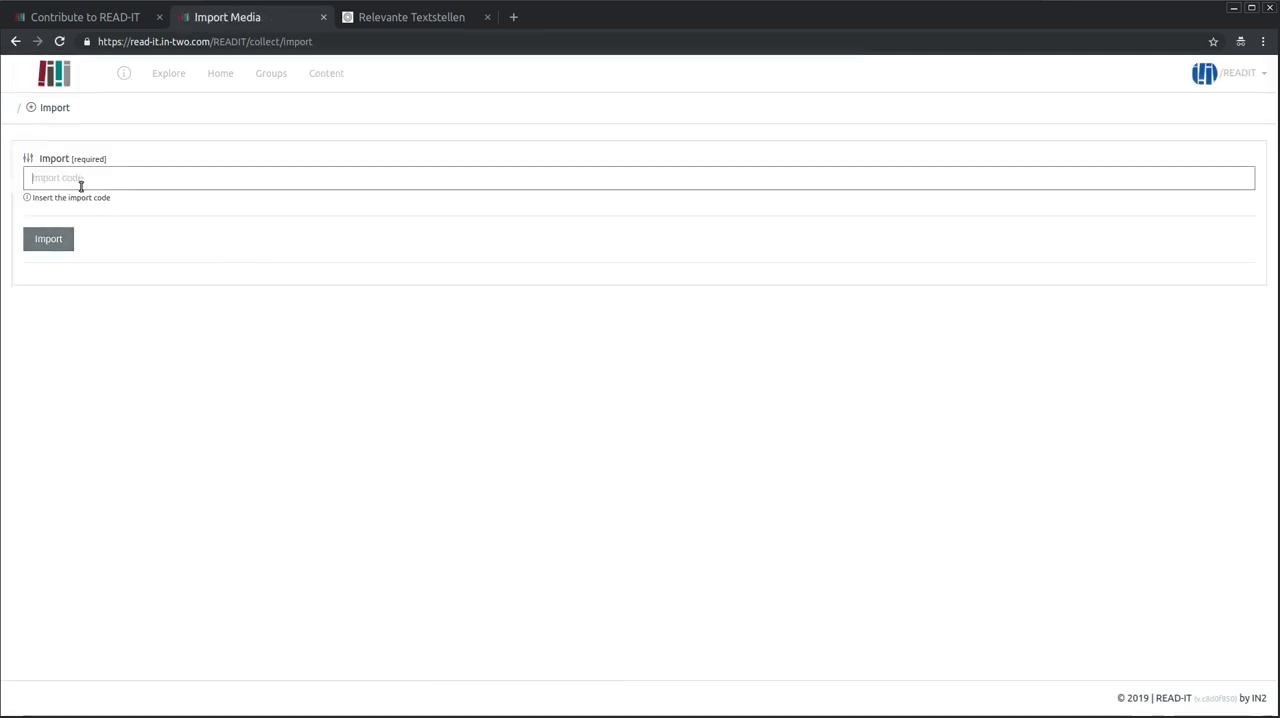
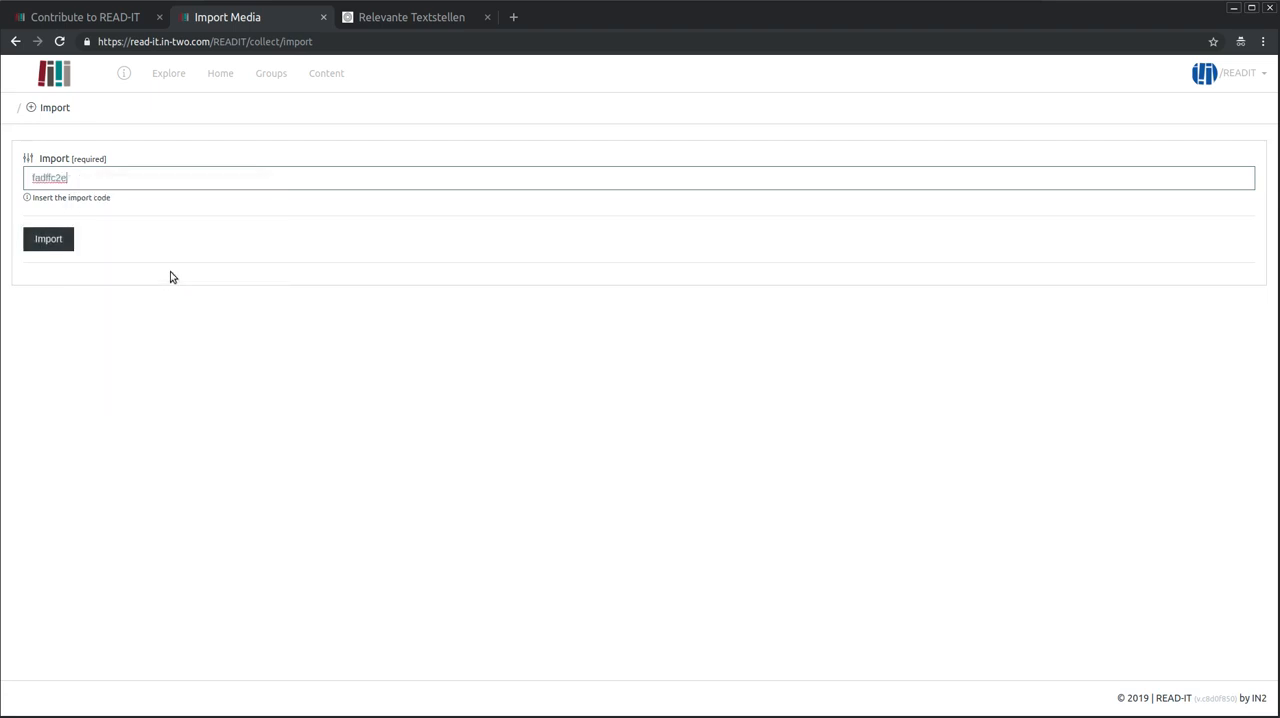
pyautogui.click(412, 16)
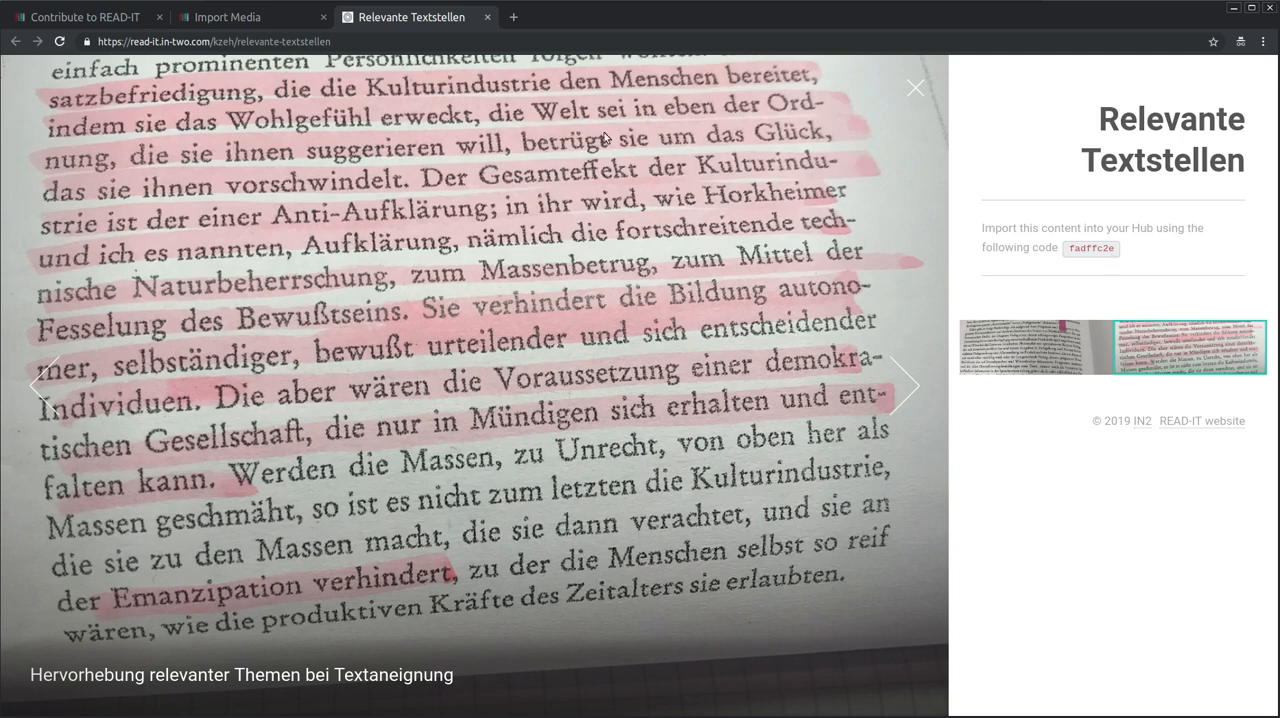
pyautogui.moveTo(222, 16)
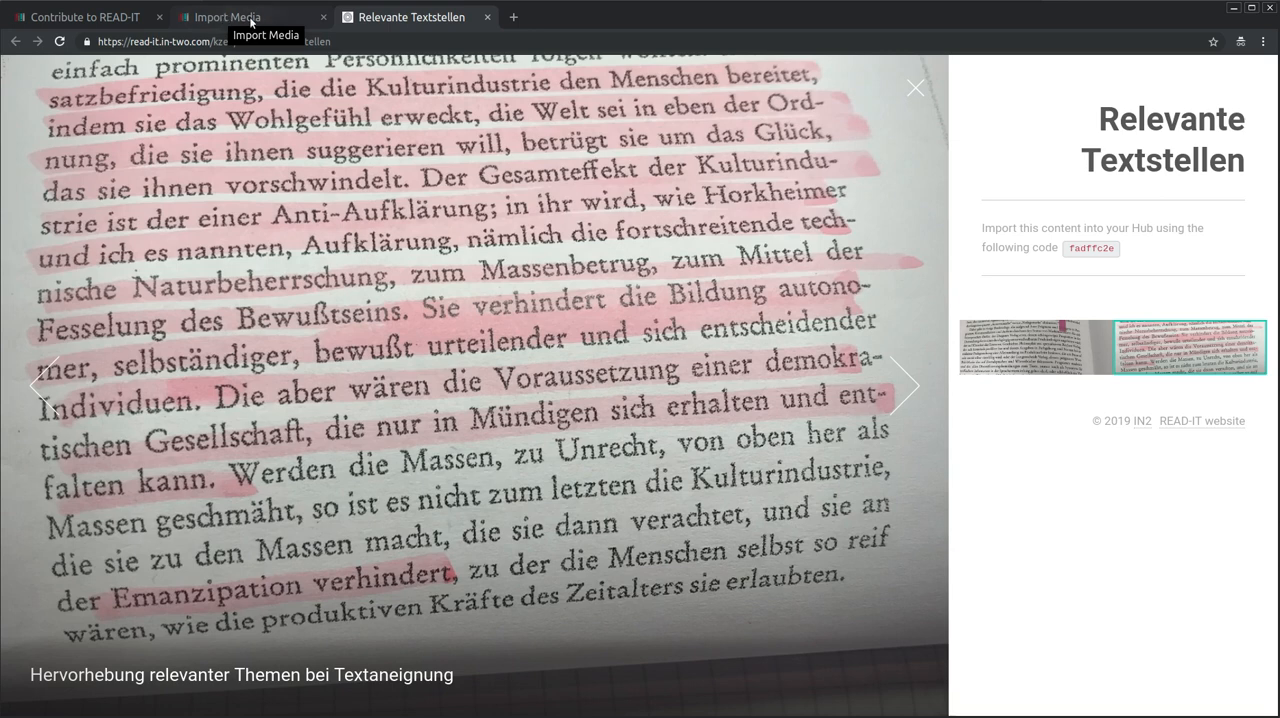
# Submit the import so the Relevante Textstellen items appear in the Content feed.
pyautogui.click(228, 16)
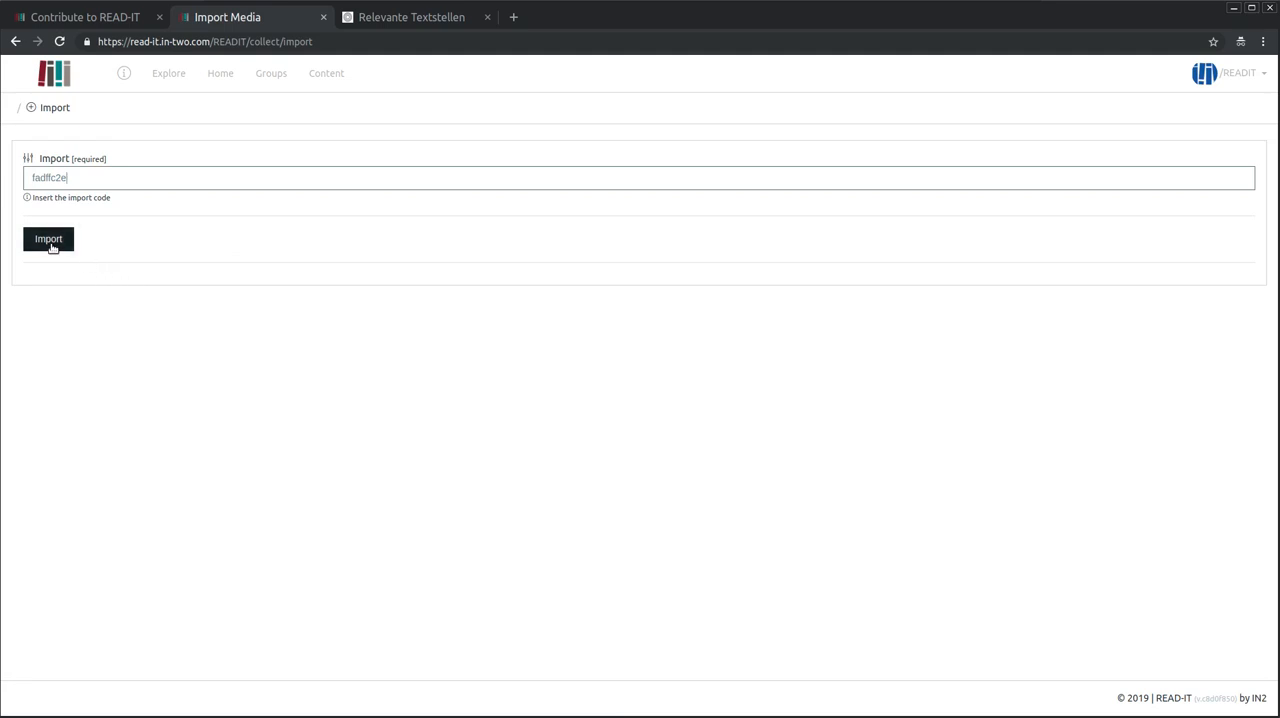
pyautogui.click(48, 238)
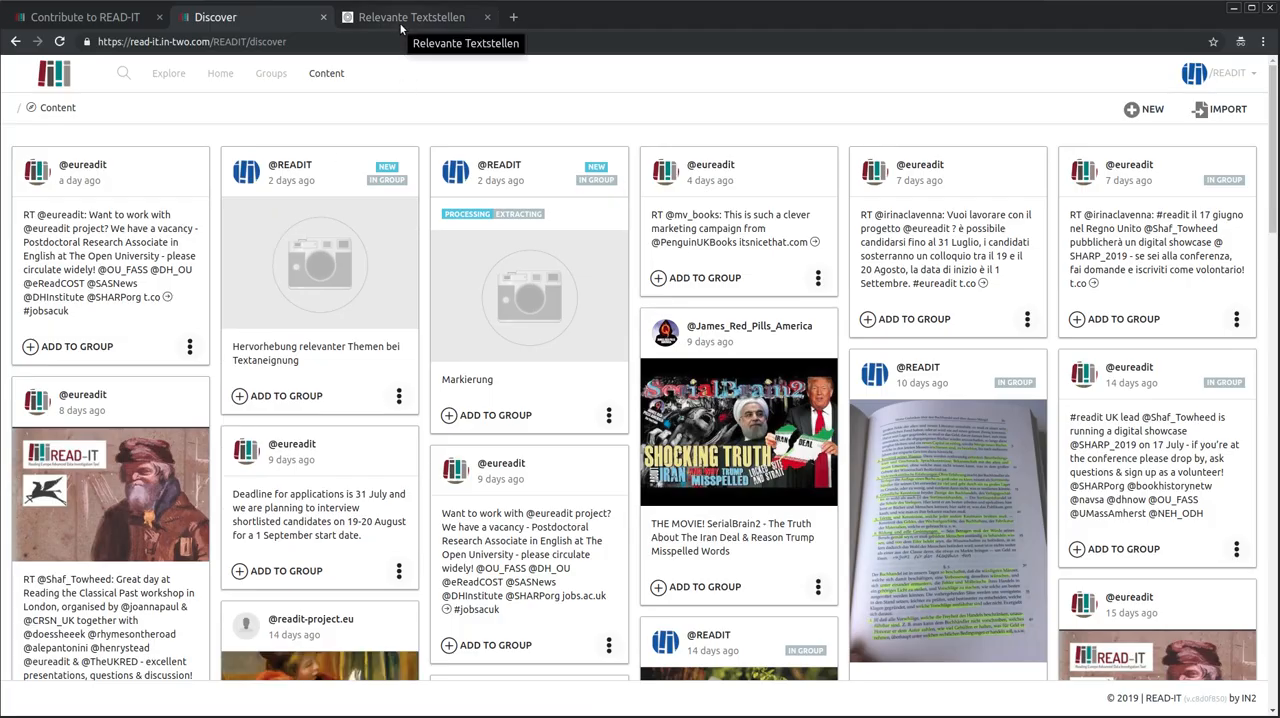
# View the shared story's second picture, Markierung, then go to the Groups overview.
pyautogui.click(320, 260)
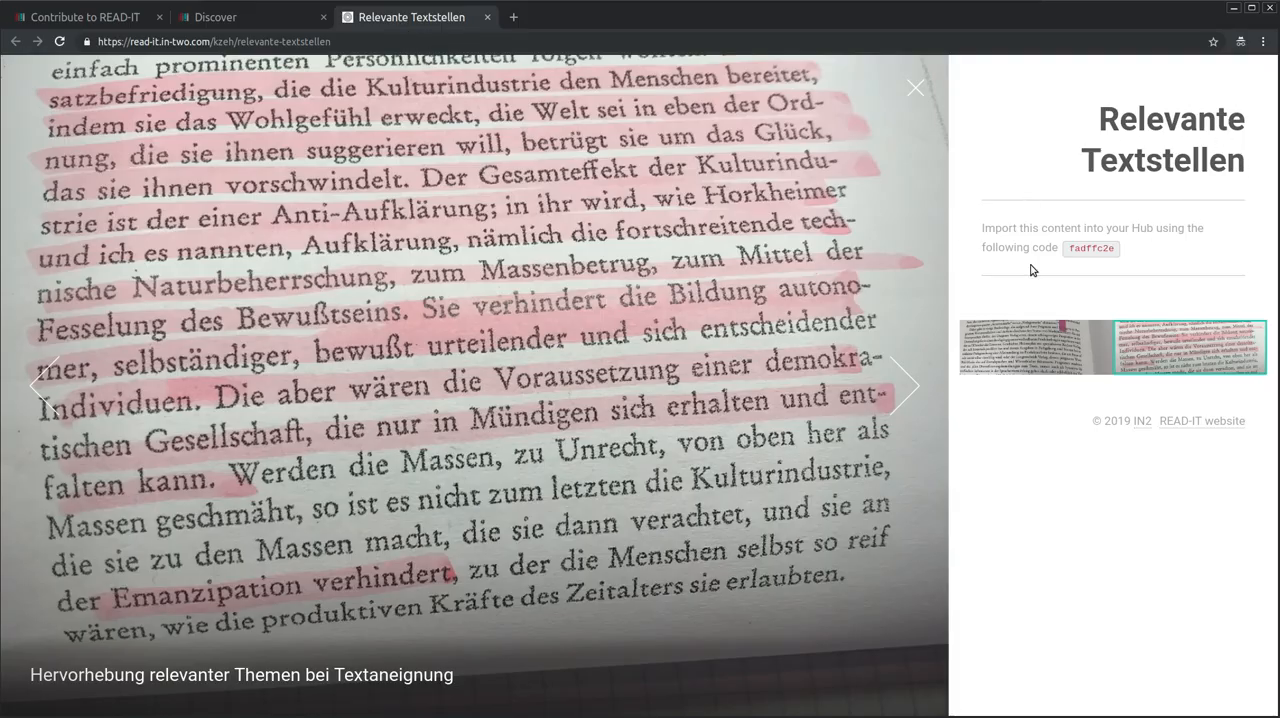
pyautogui.click(1190, 348)
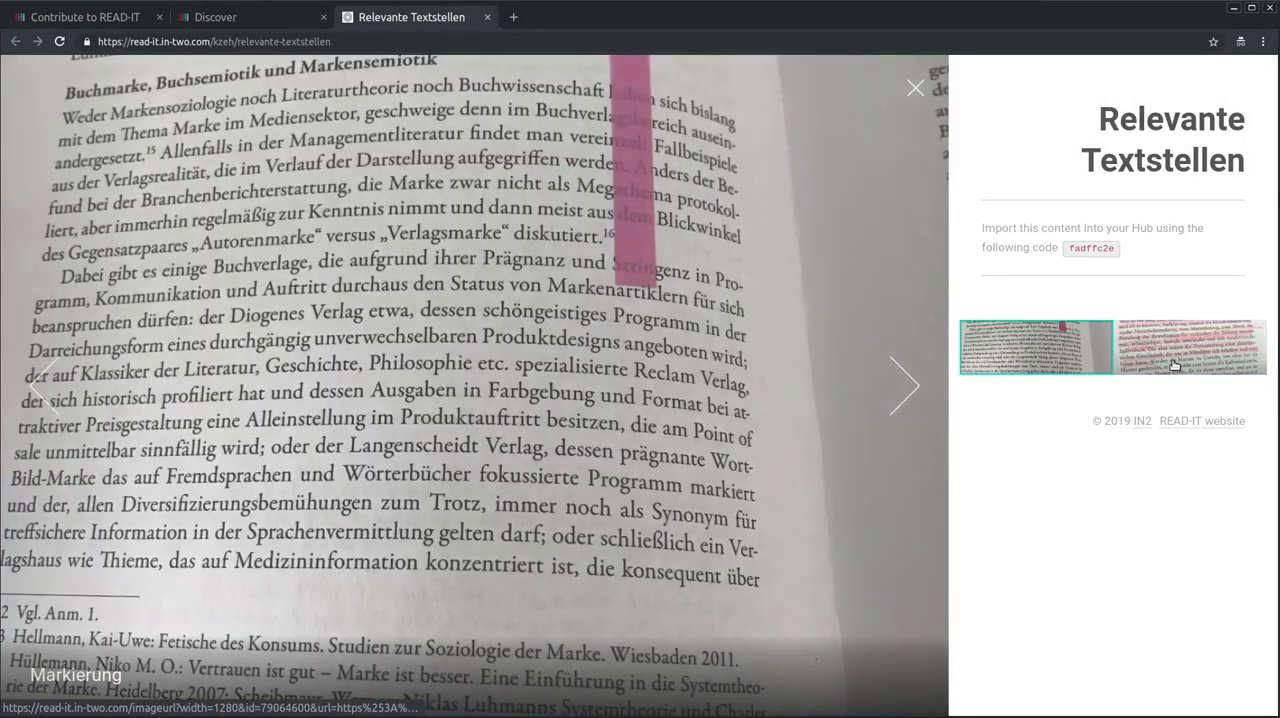
pyautogui.click(212, 16)
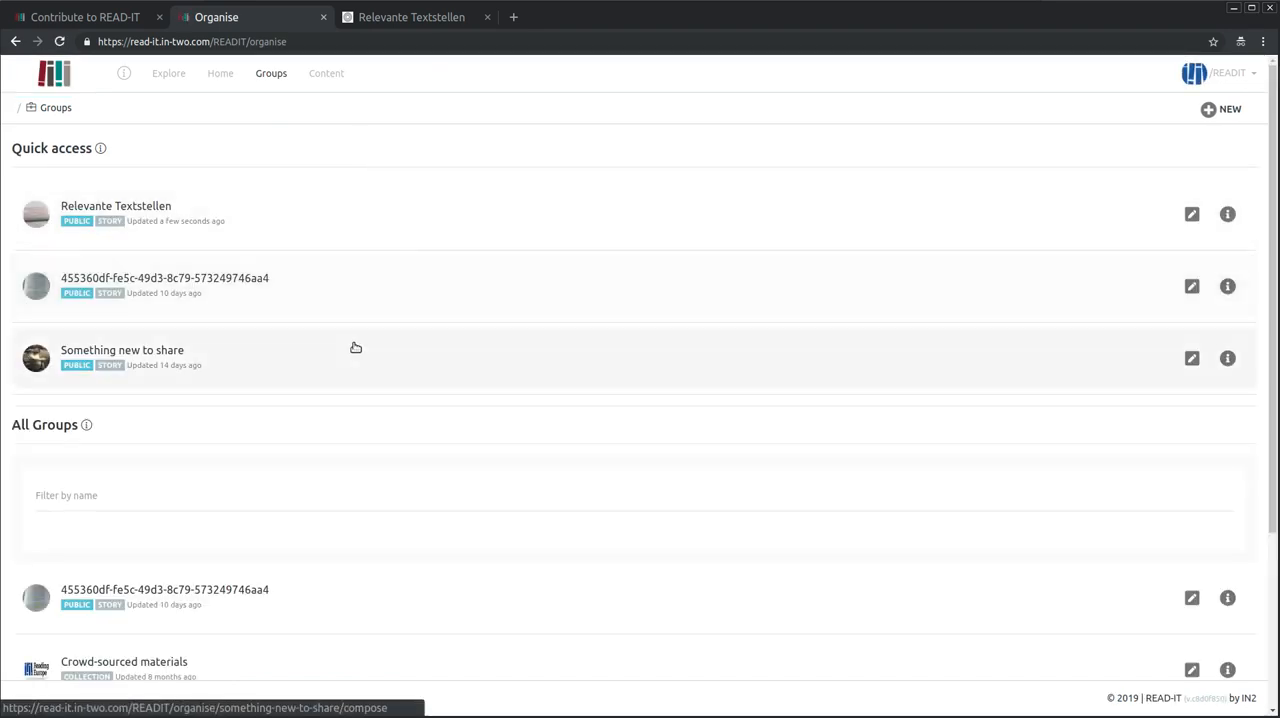
pyautogui.moveTo(308, 224)
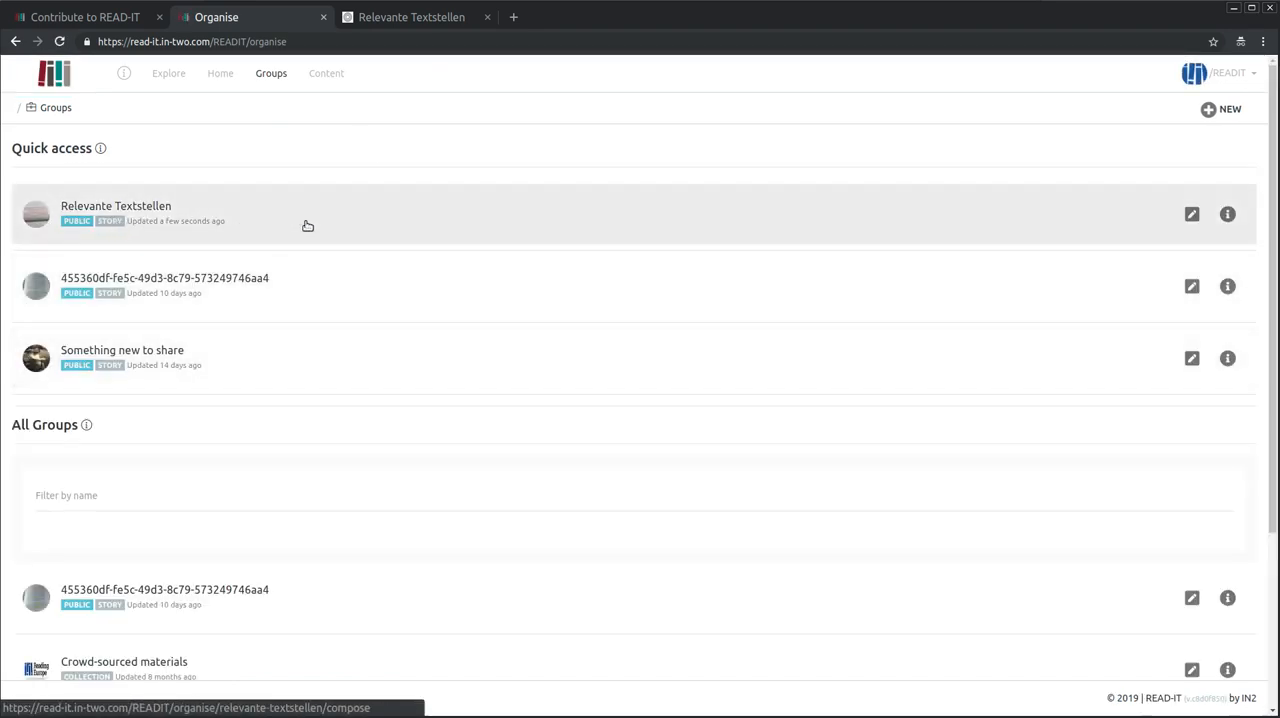
# Open Relevante Textstellen from Quick access, showing Hervorhebung and Markierung.
pyautogui.click(308, 212)
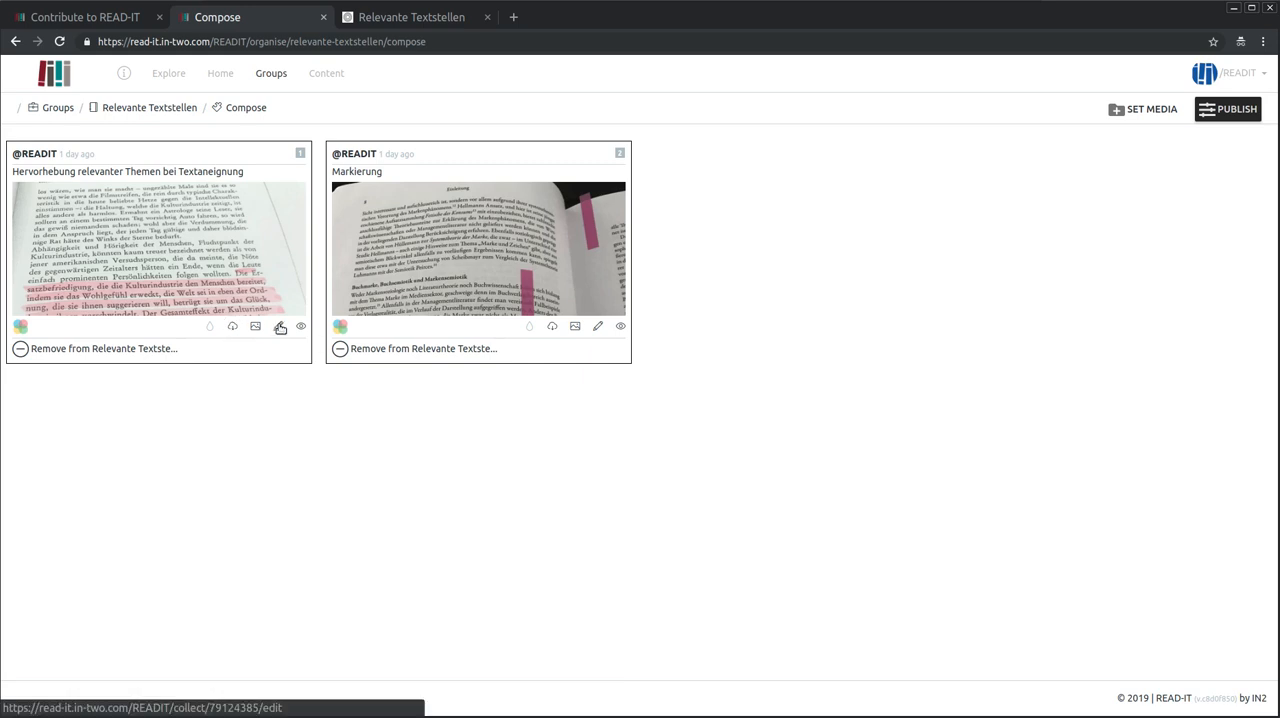
# Tag the Hervorhebung item 'Crowdsourced' and move on to editing the Markierung picture.
pyautogui.click(280, 326)
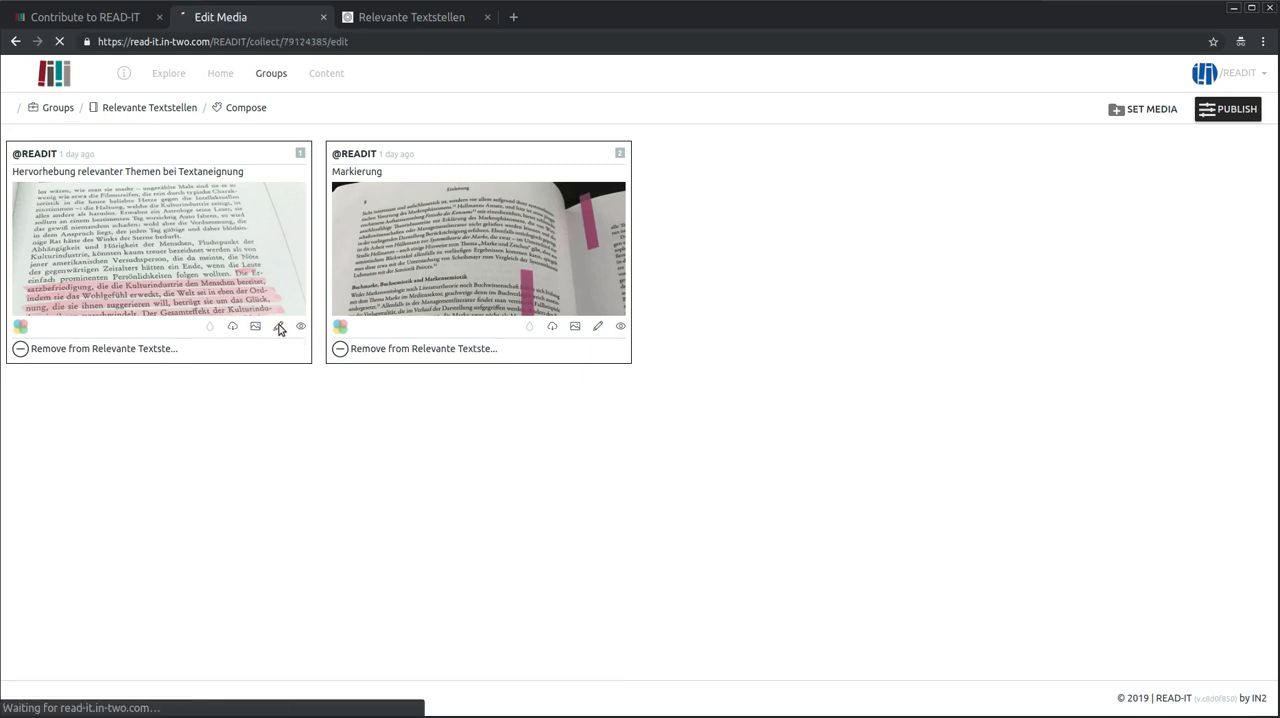
pyautogui.click(280, 328)
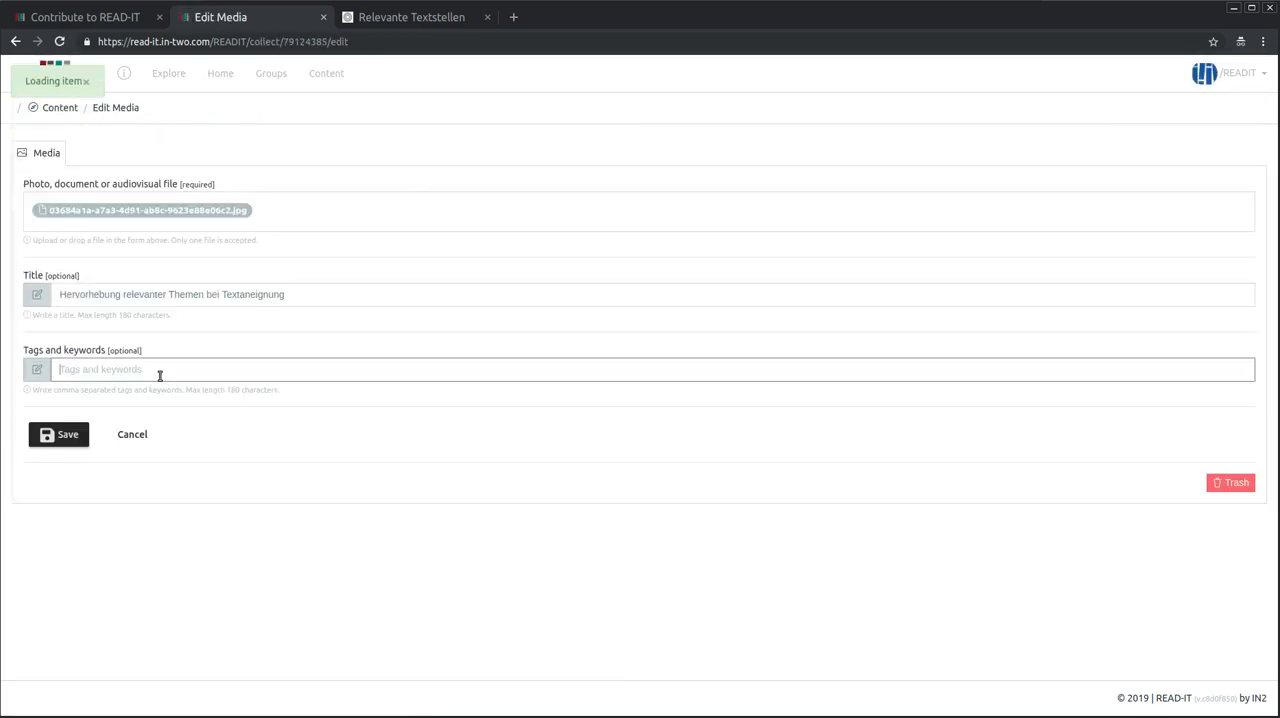
pyautogui.write('Crowds')
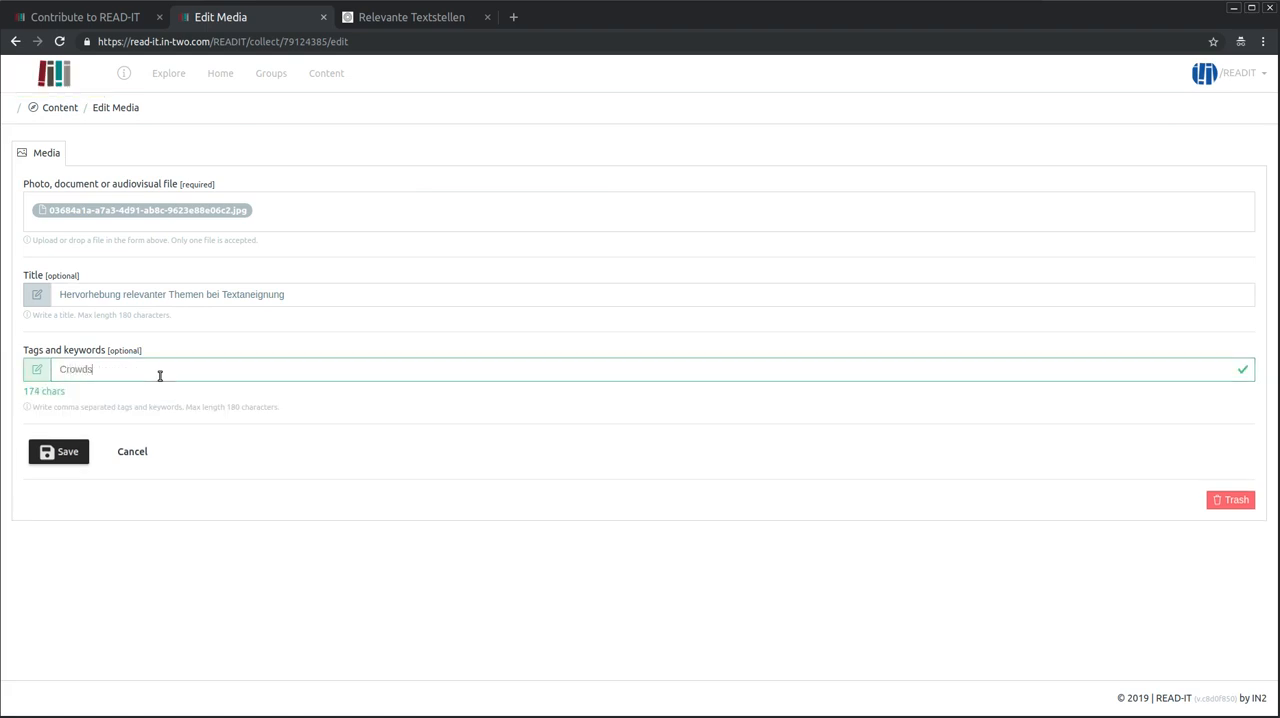
pyautogui.write('sourced')
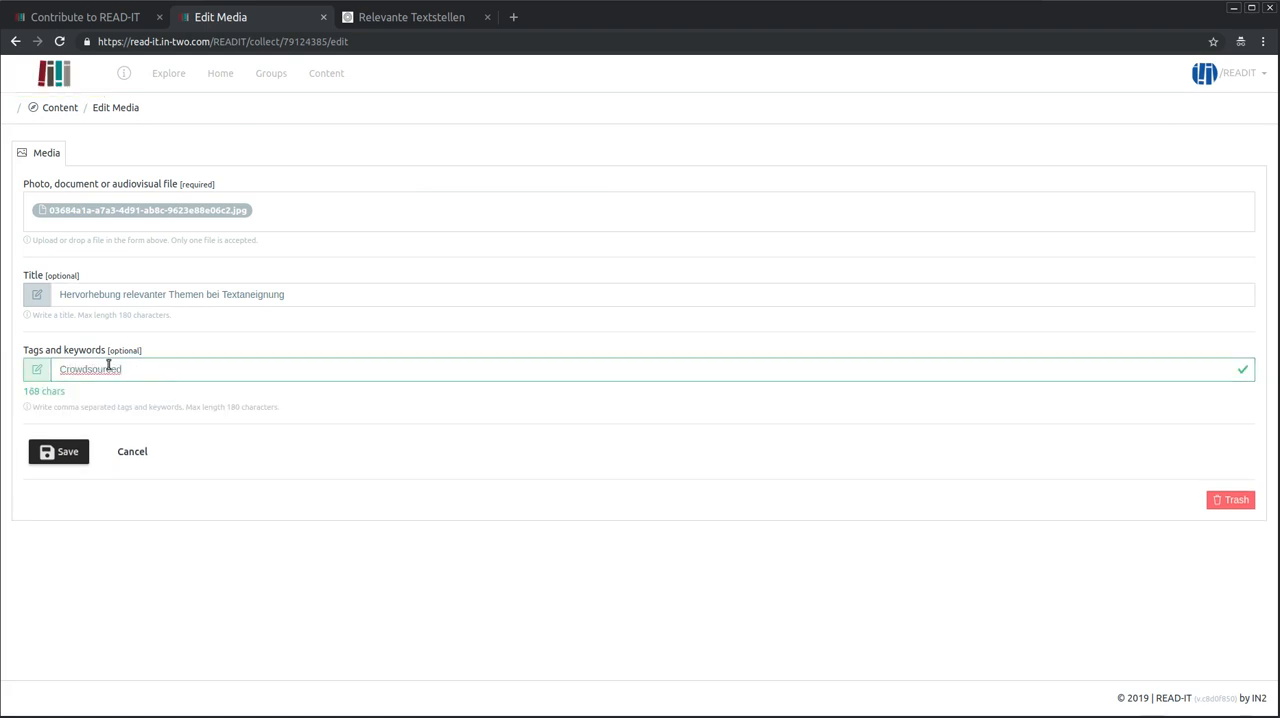
pyautogui.doubleClick(90, 368)
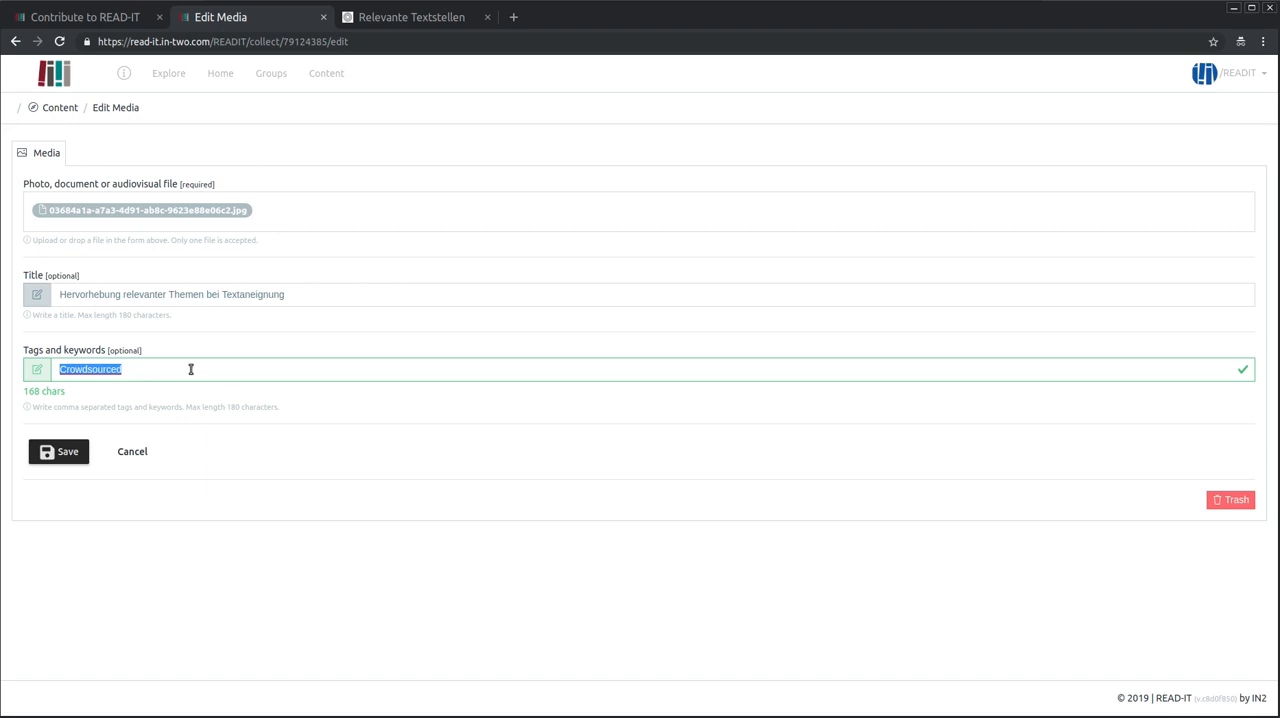
pyautogui.click(58, 450)
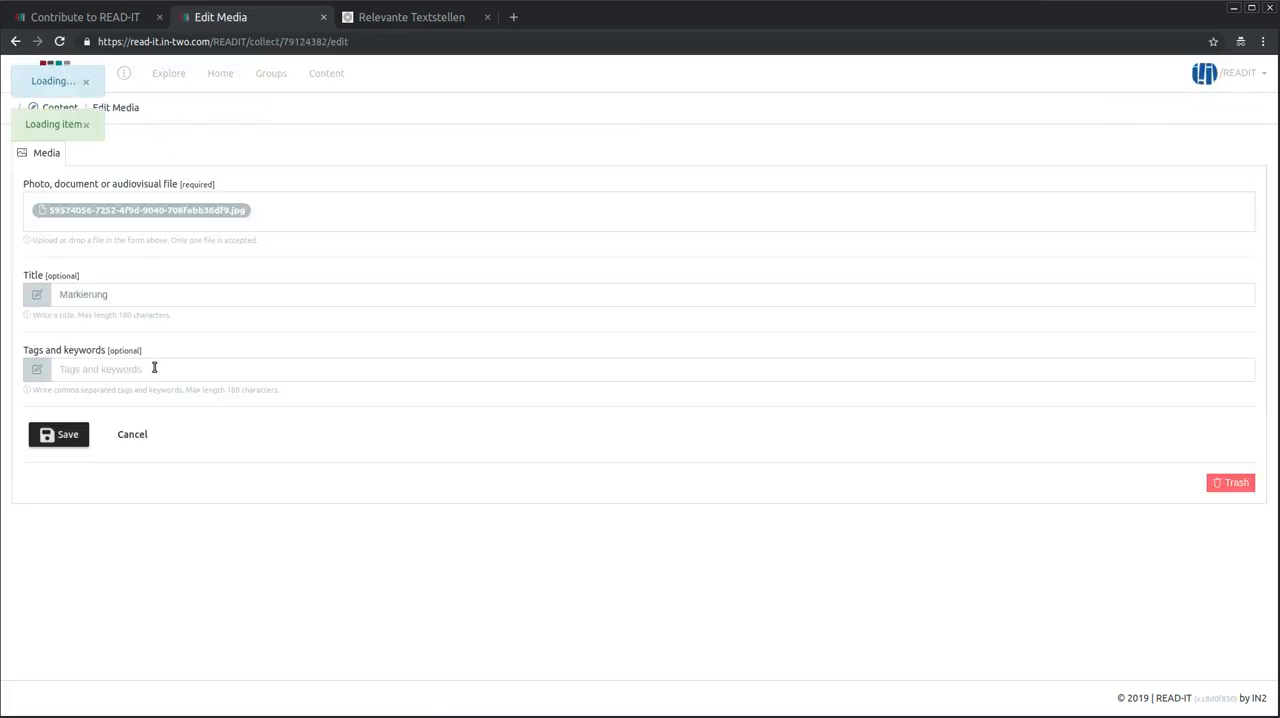
# Tag Markierung 'Crowdsourced' and retitle it 'Markierung (im Buch)'.
pyautogui.write('Crowdsourced')
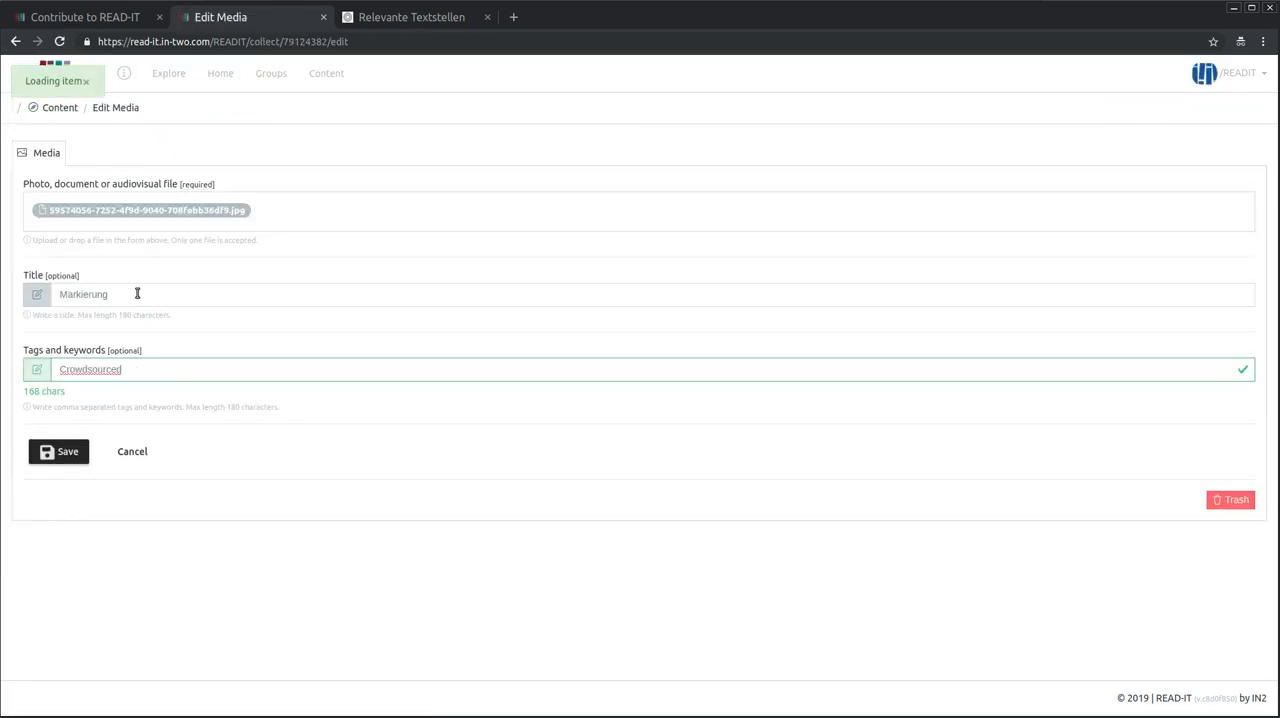
pyautogui.click(170, 294)
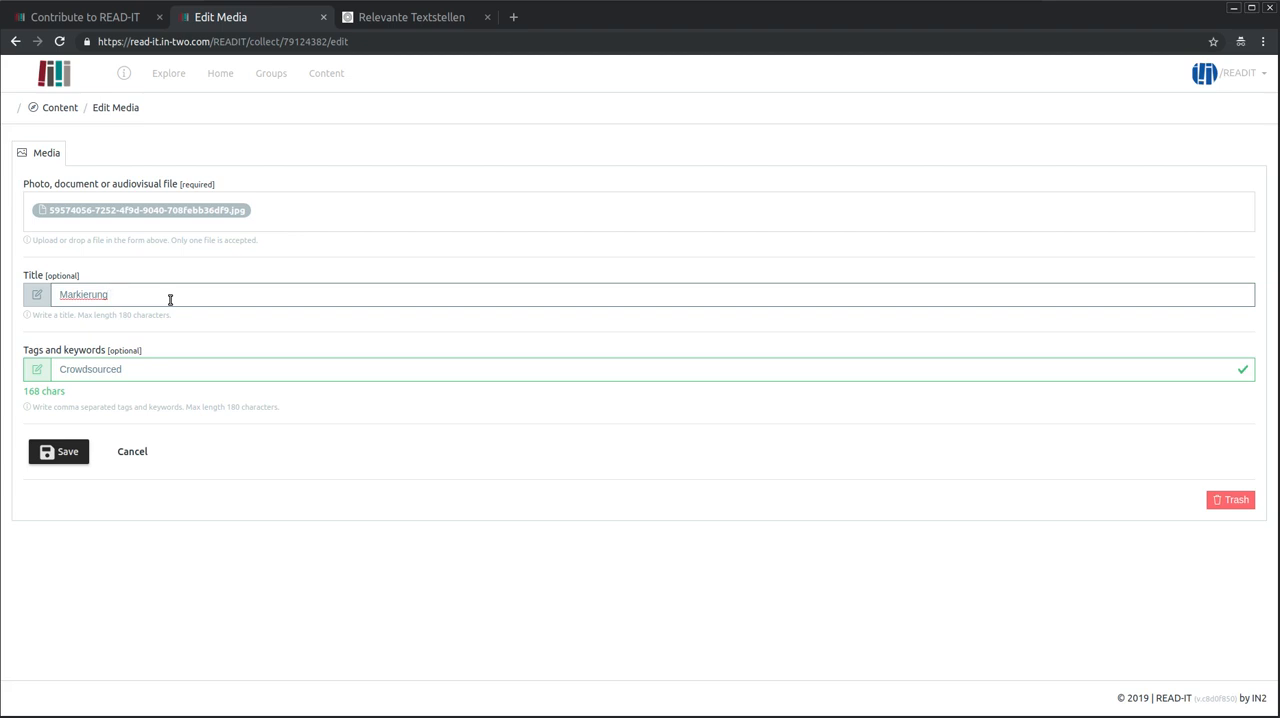
pyautogui.write('()')
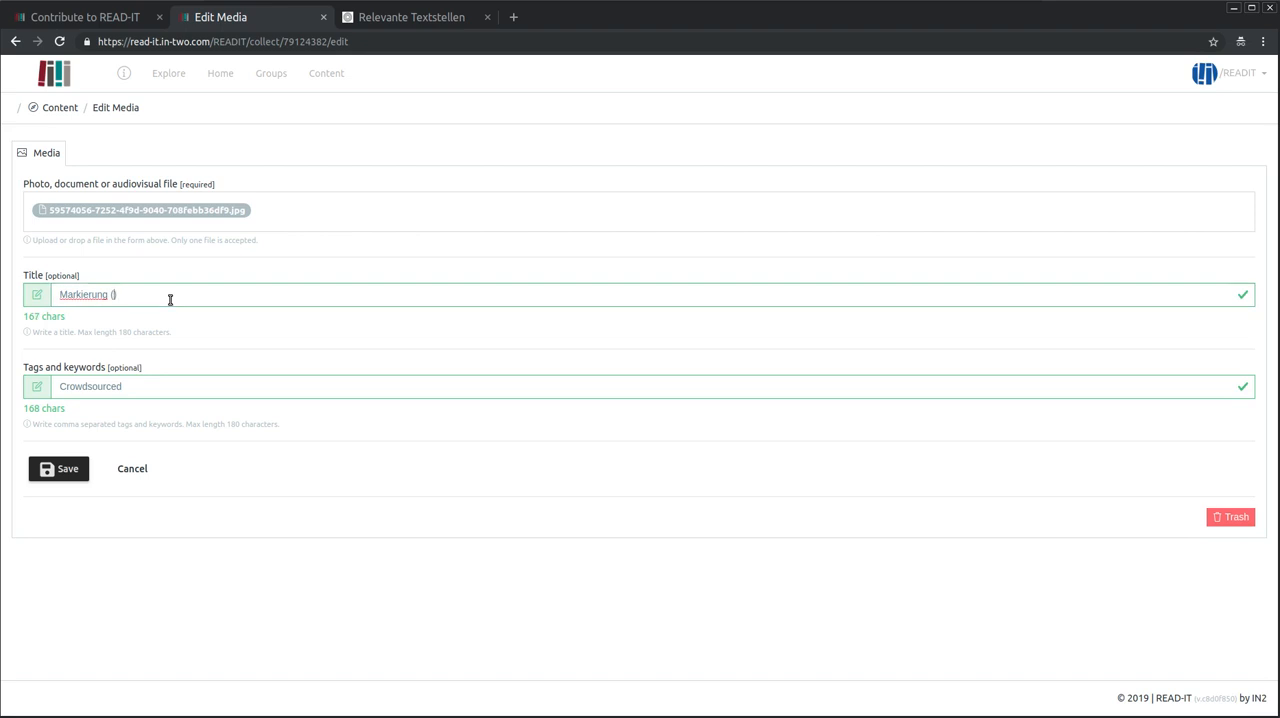
pyautogui.write('im Buch')
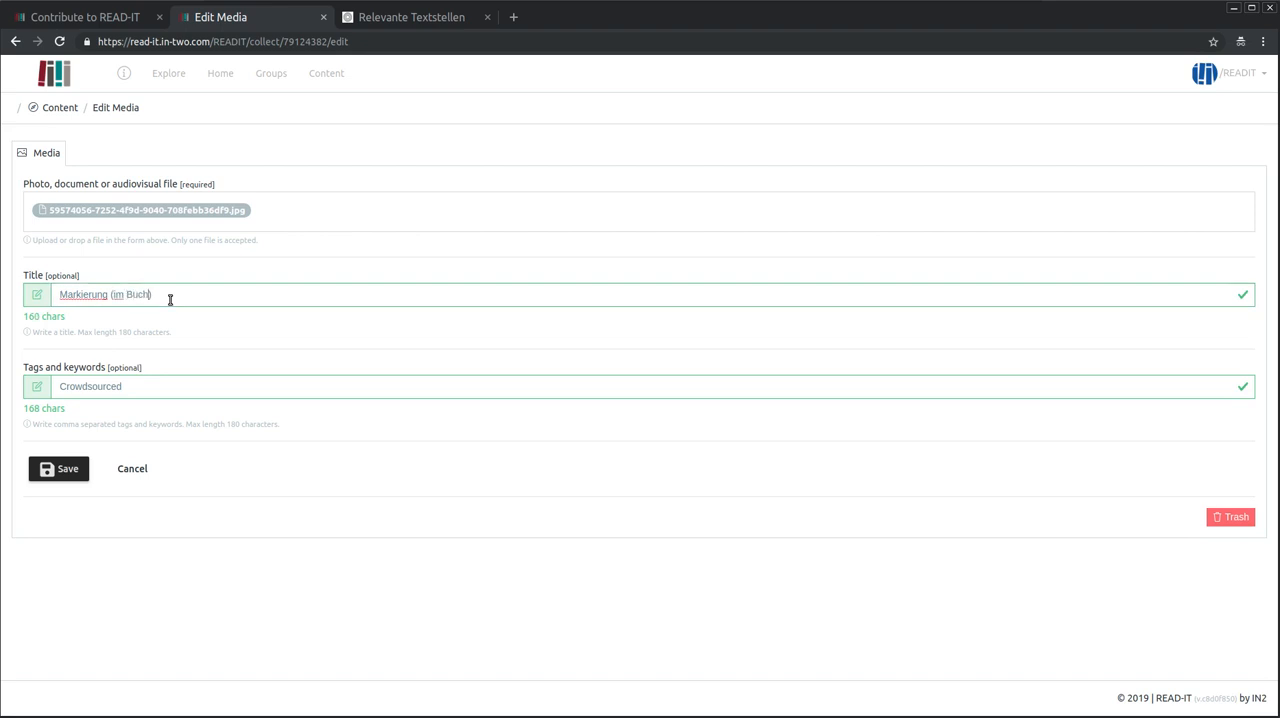
# Save the edited item and return to the story's compose page with both items.
pyautogui.click(58, 468)
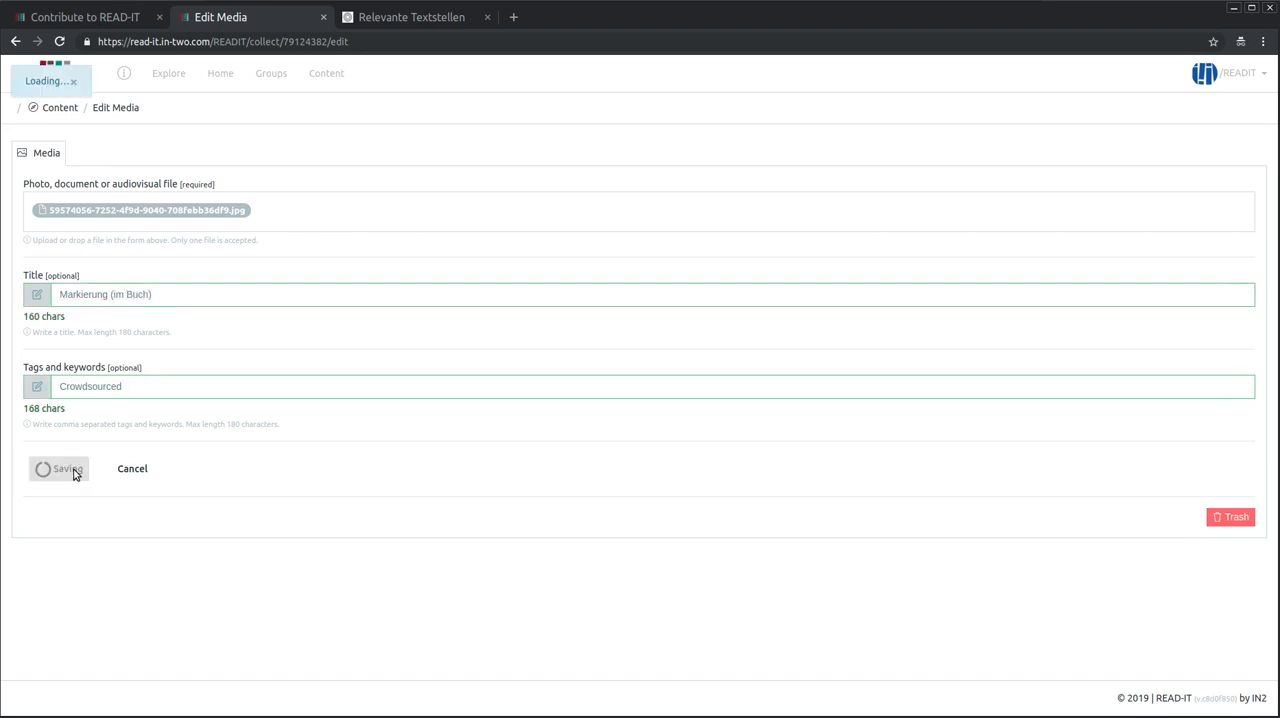
pyautogui.click(58, 468)
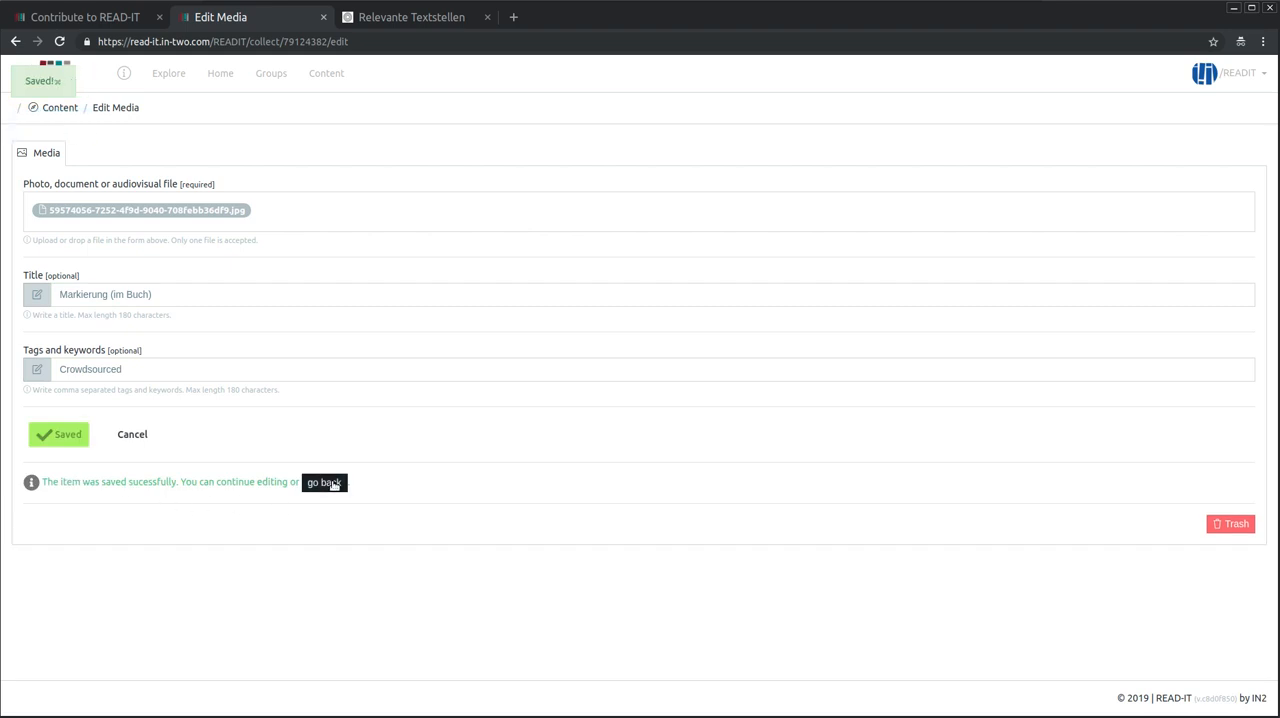
pyautogui.click(324, 482)
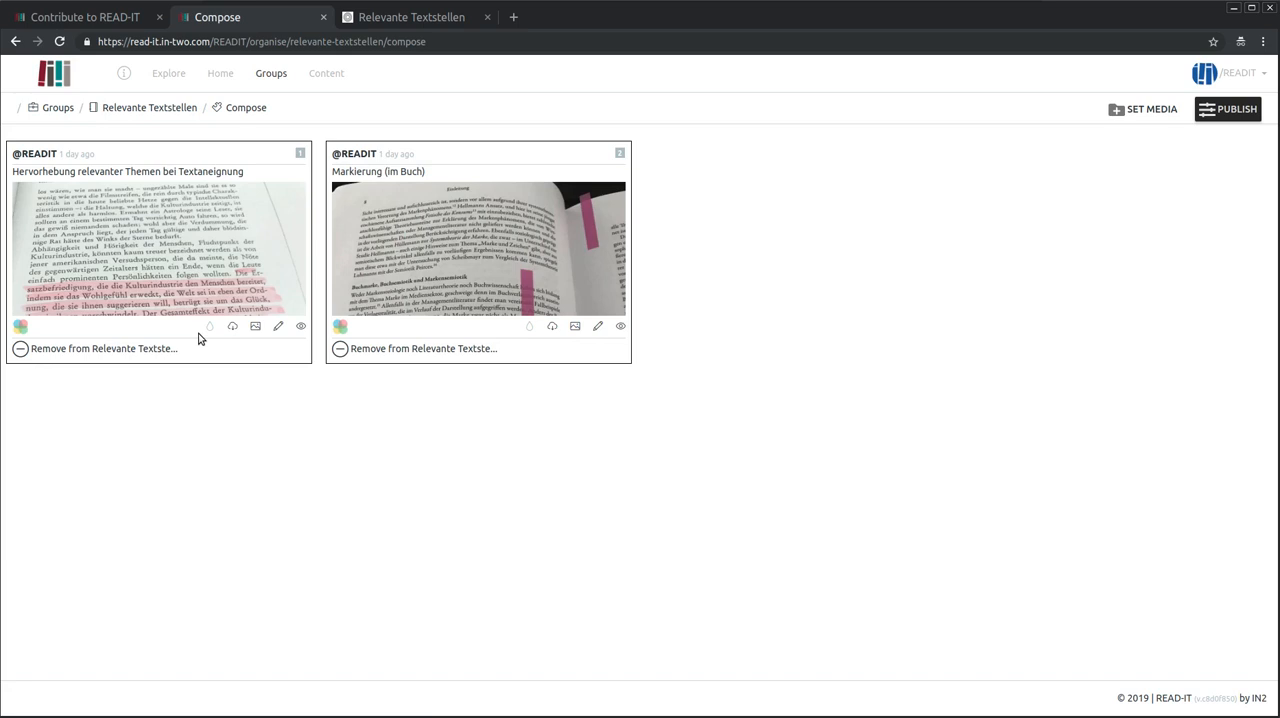
pyautogui.moveTo(200, 338)
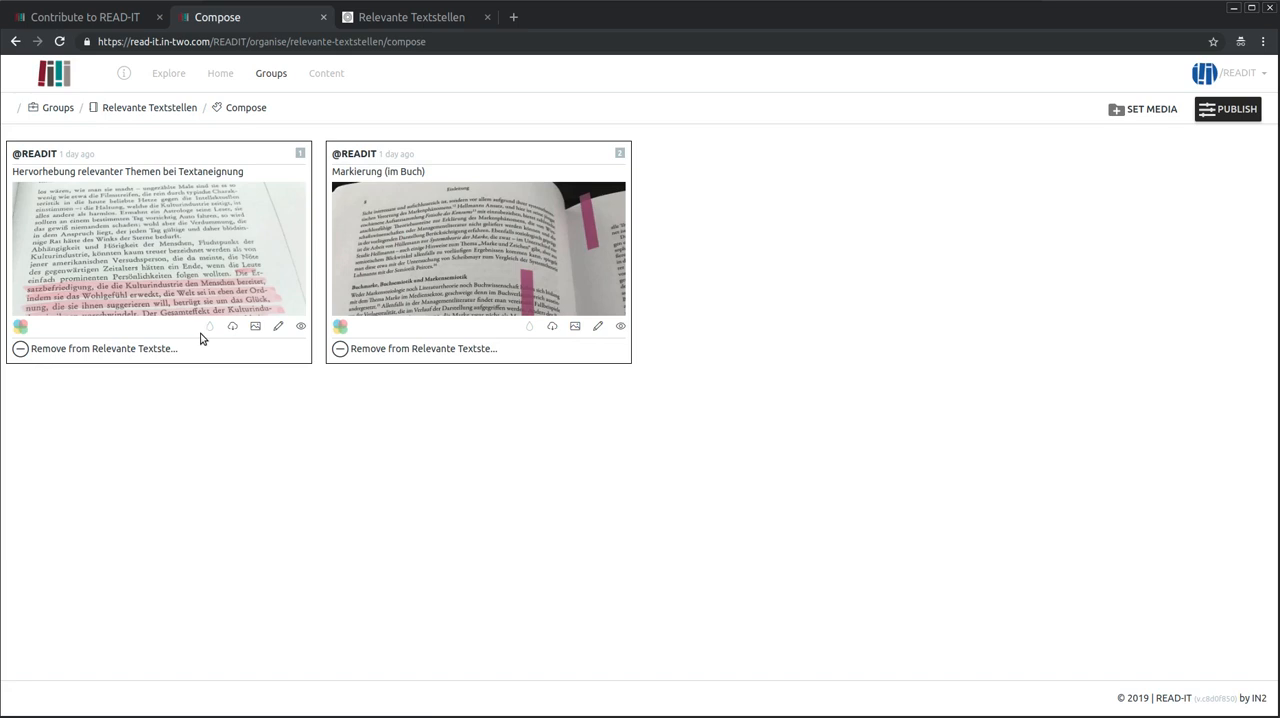
pyautogui.moveTo(412, 16)
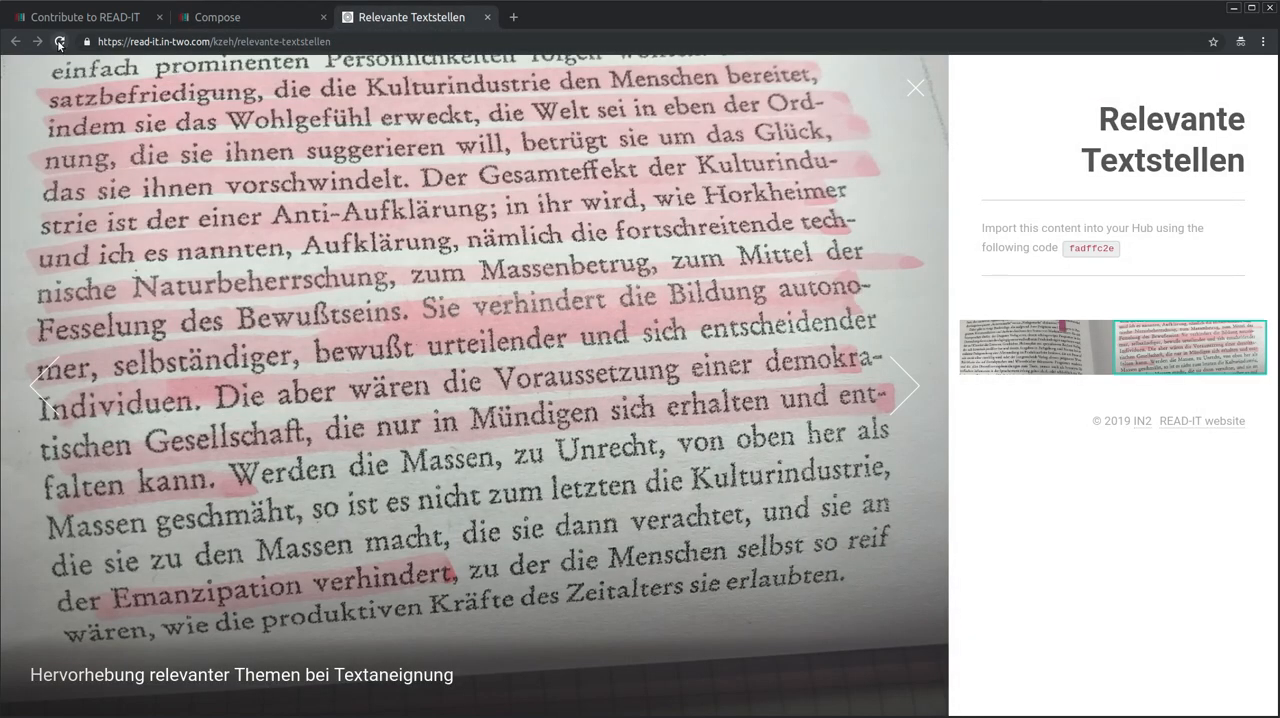
pyautogui.moveTo(58, 40)
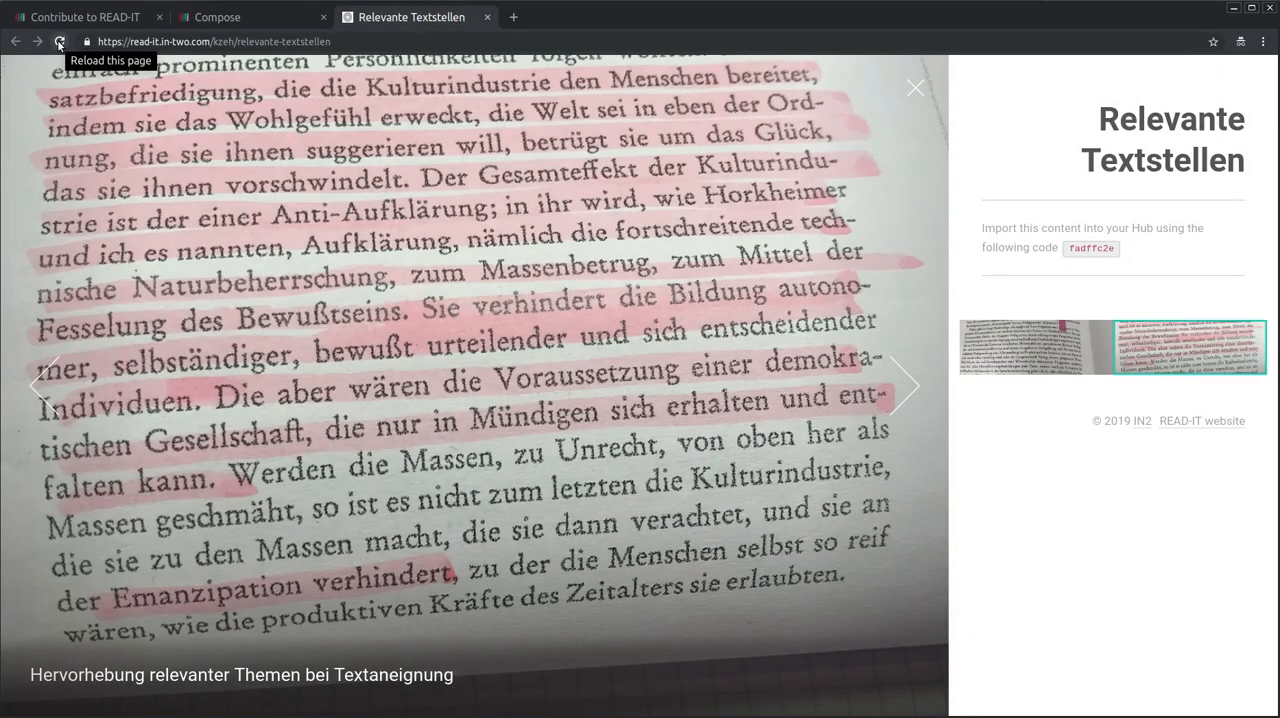
pyautogui.click(58, 40)
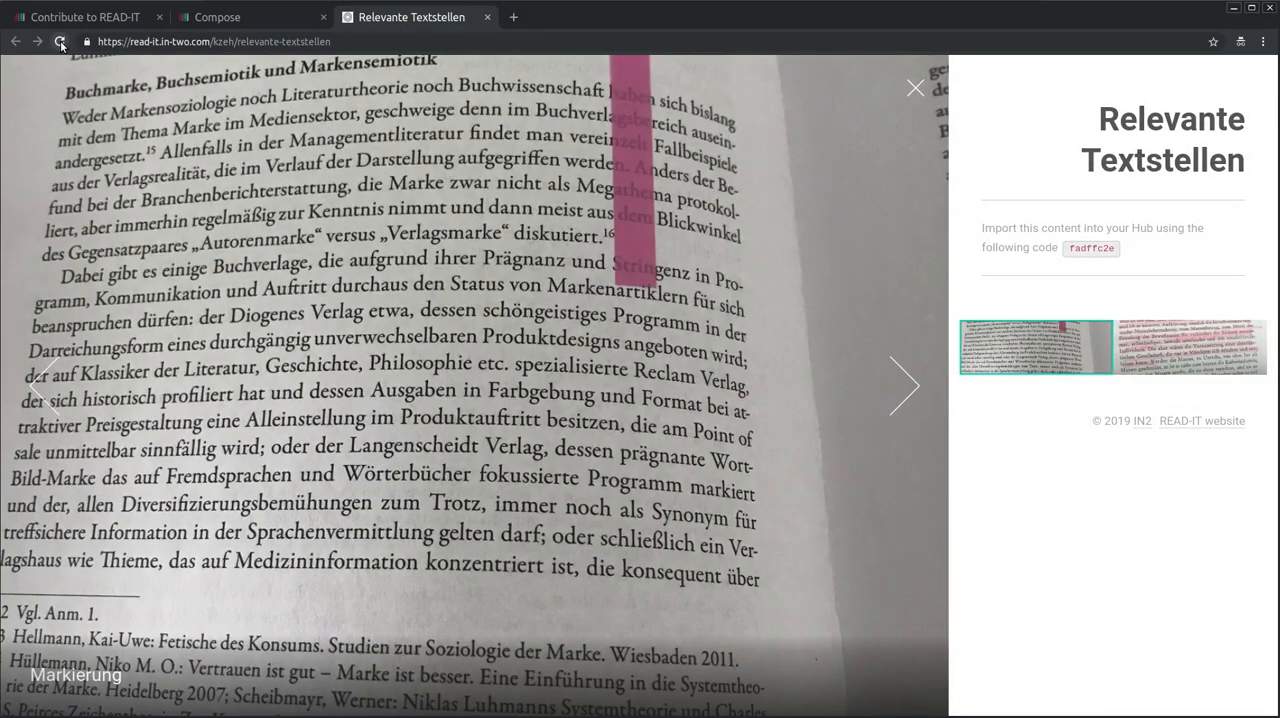
pyautogui.click(216, 16)
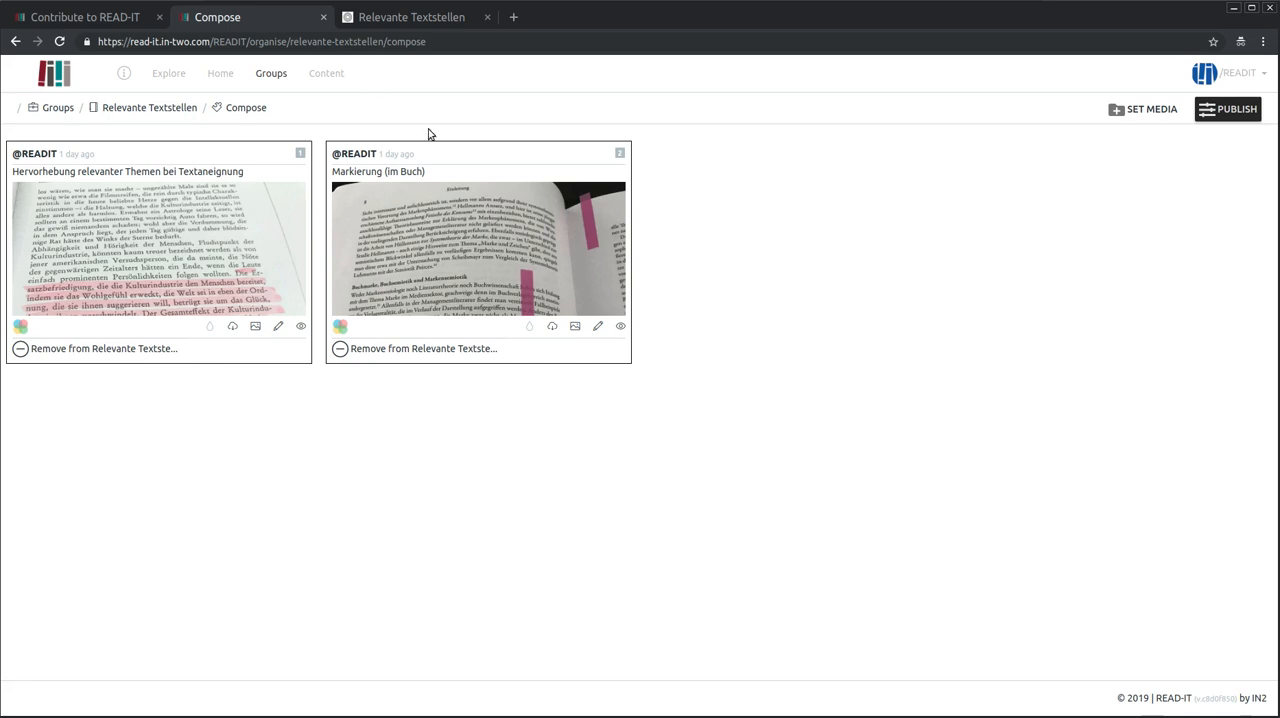
pyautogui.moveTo(272, 72)
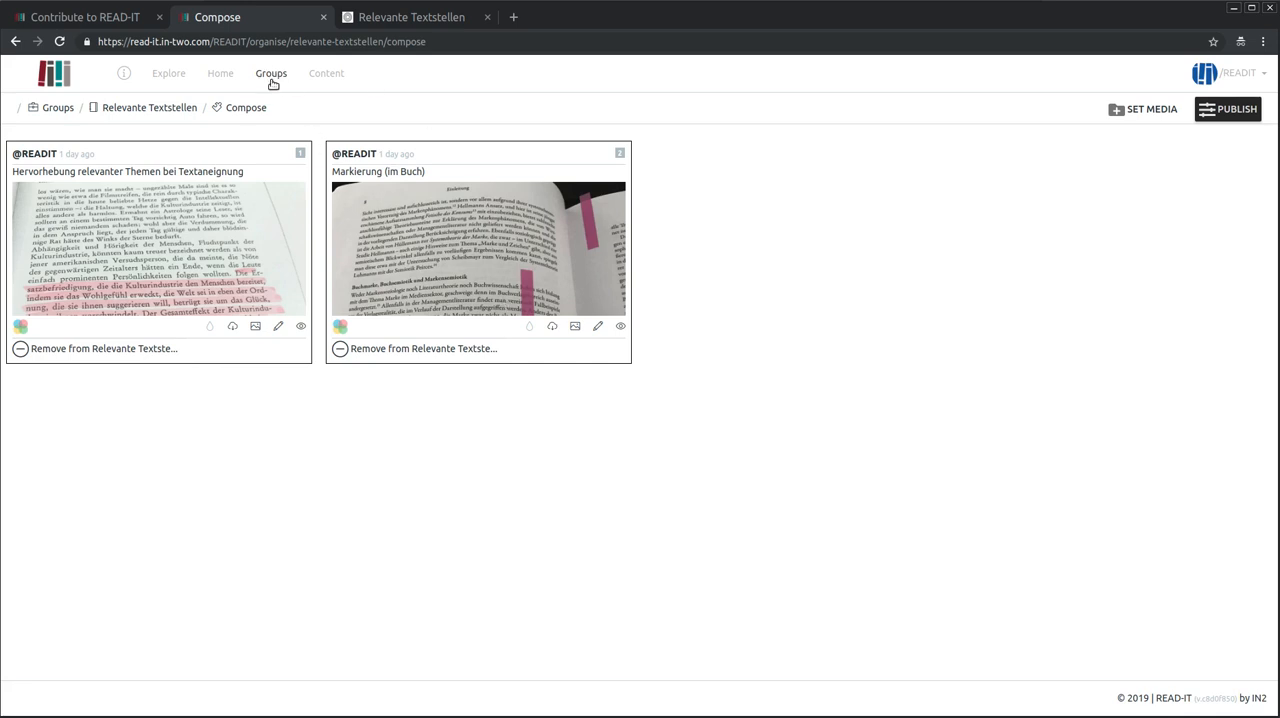
# Go to the Groups overview listing Relevante Textstellen first under Quick access.
pyautogui.click(272, 72)
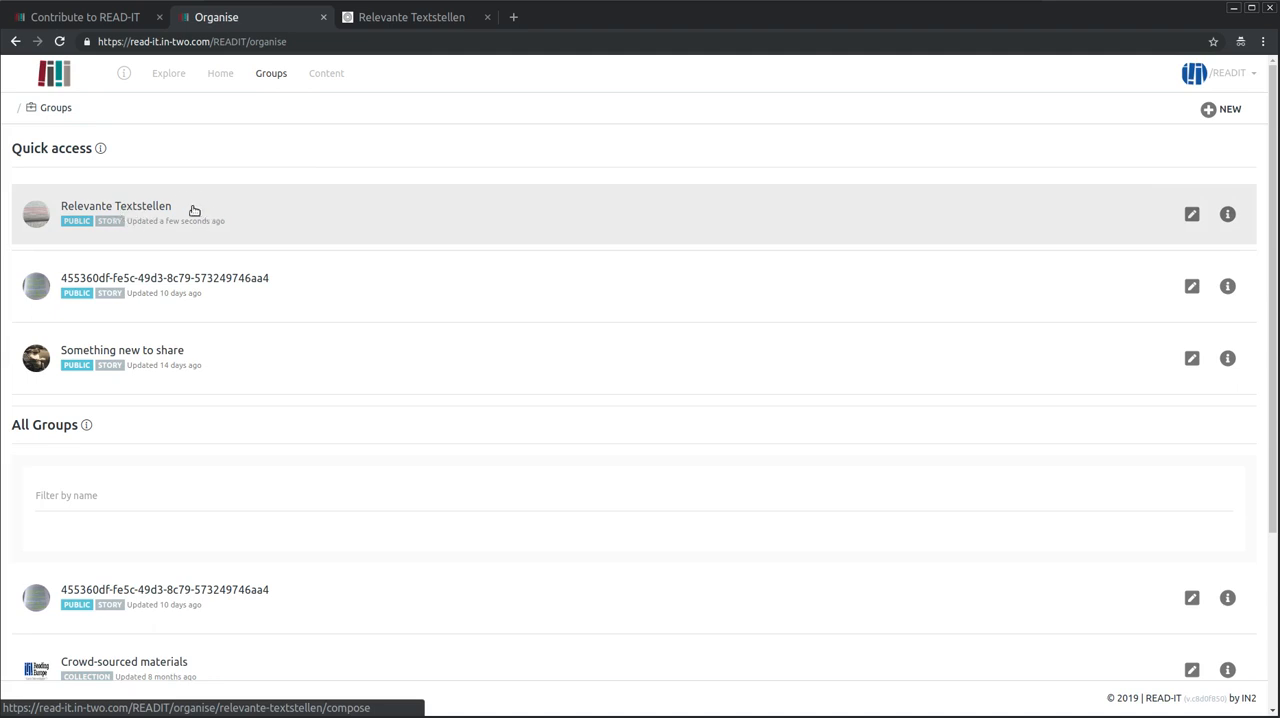
pyautogui.moveTo(324, 168)
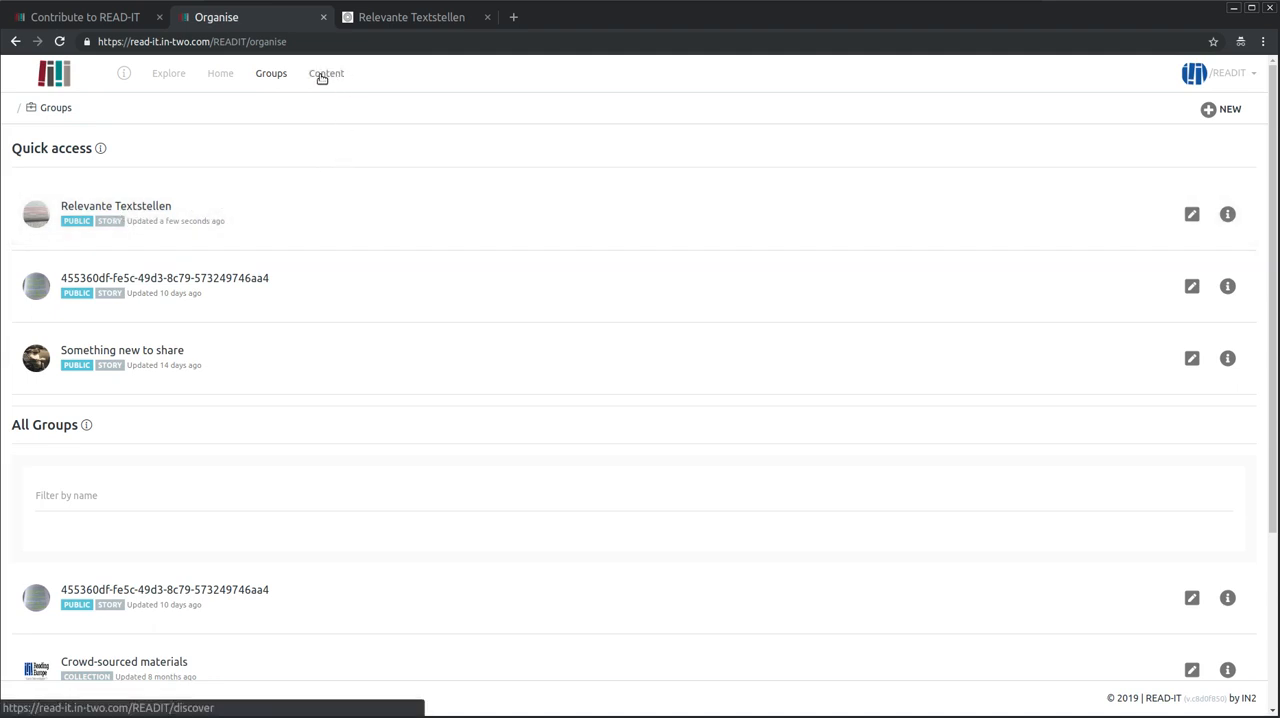
# Return to the Content feed, where Hervorhebung and Markierung (im Buch) now both appear.
pyautogui.click(326, 72)
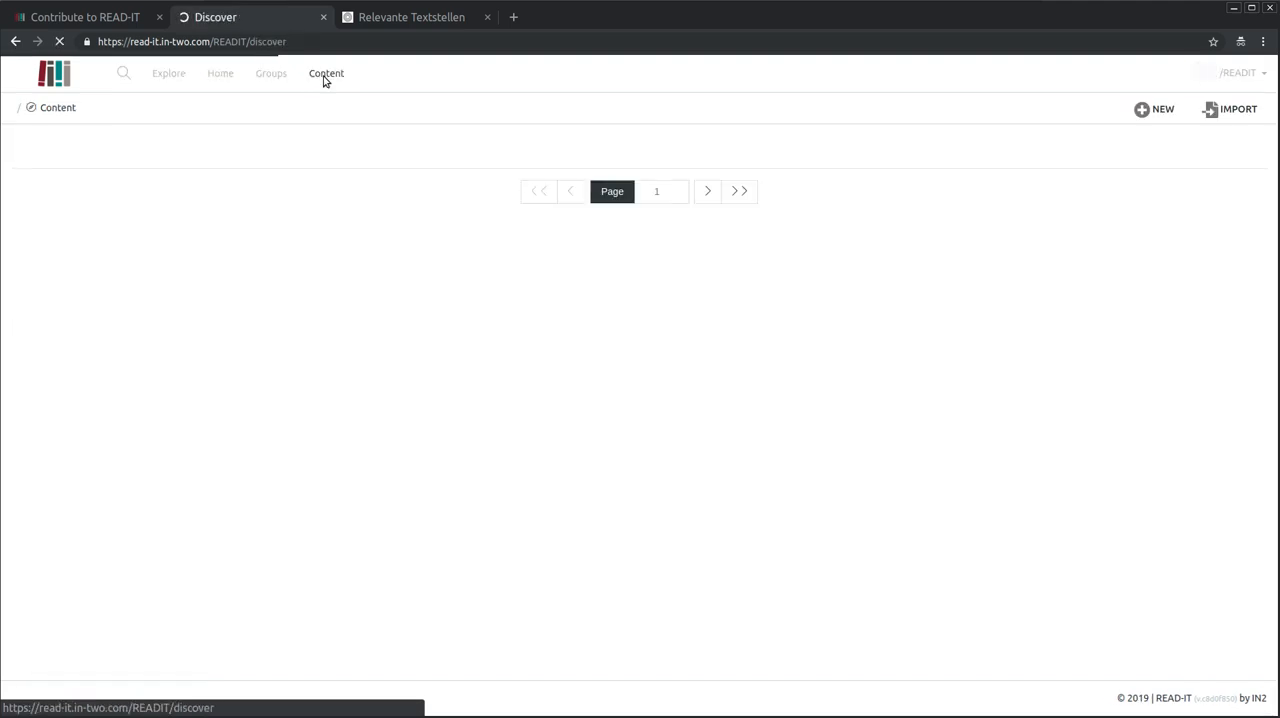
pyautogui.click(326, 72)
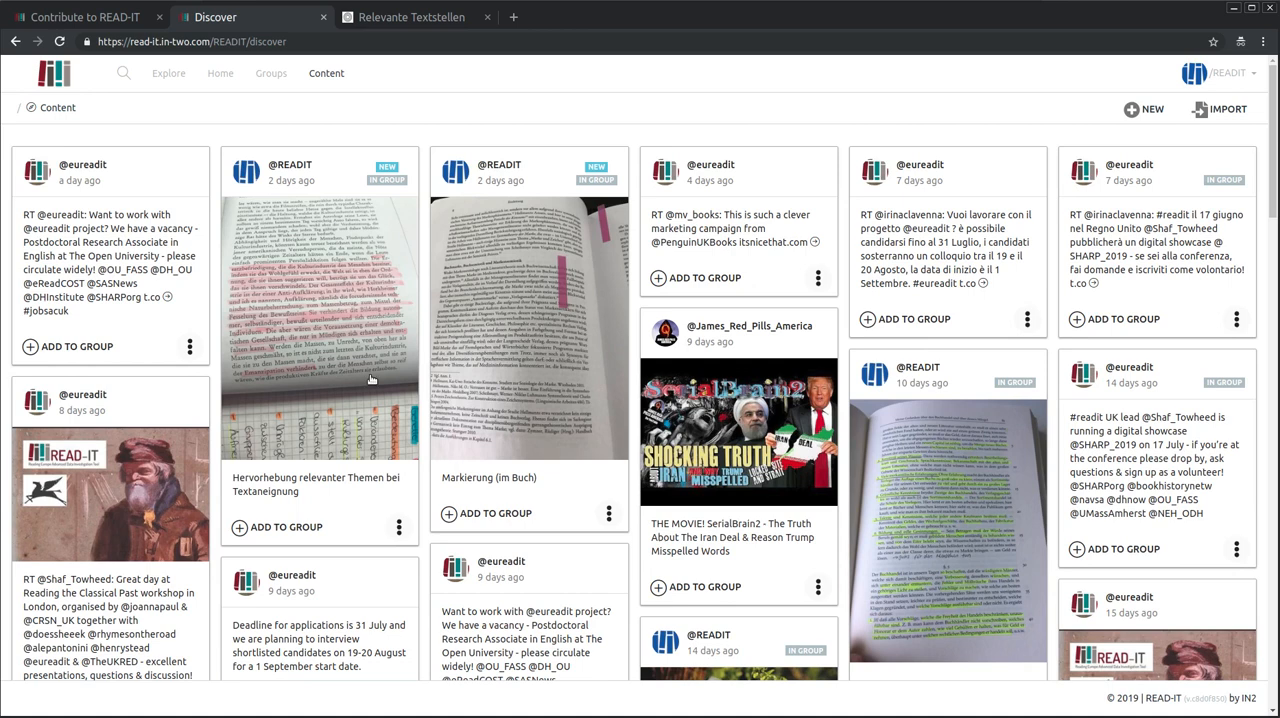
pyautogui.moveTo(356, 376)
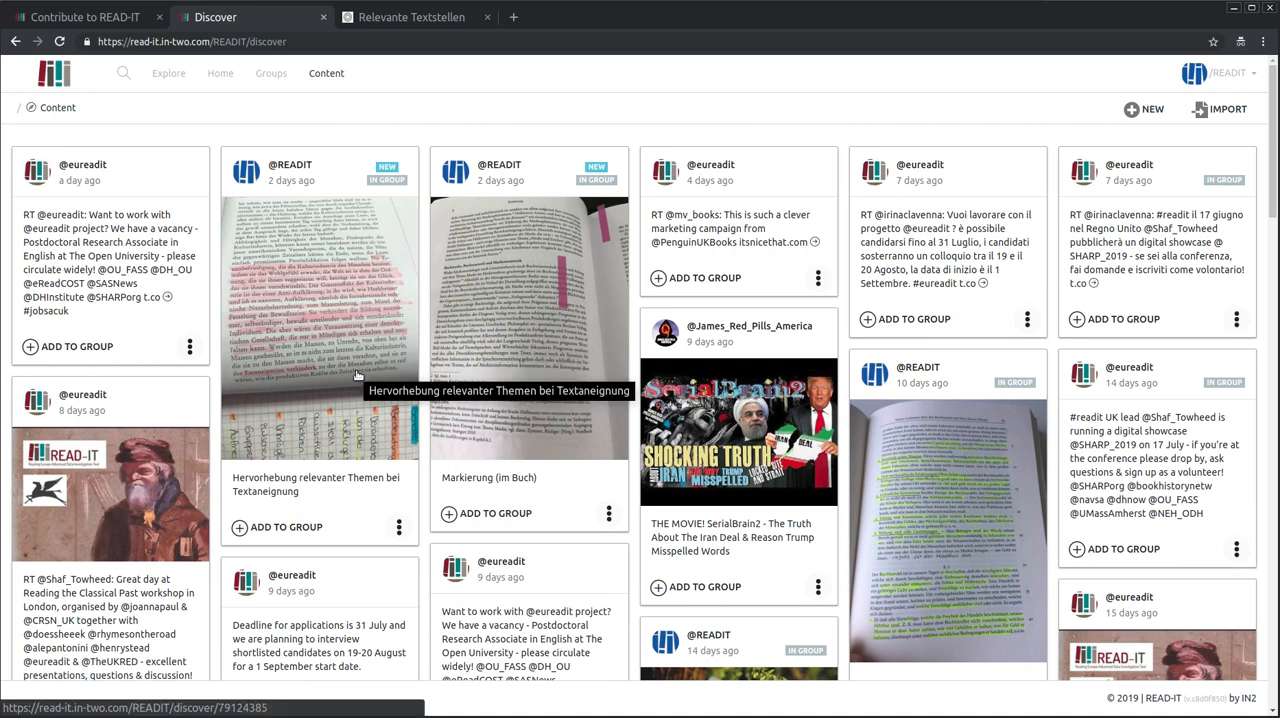
pyautogui.moveTo(378, 374)
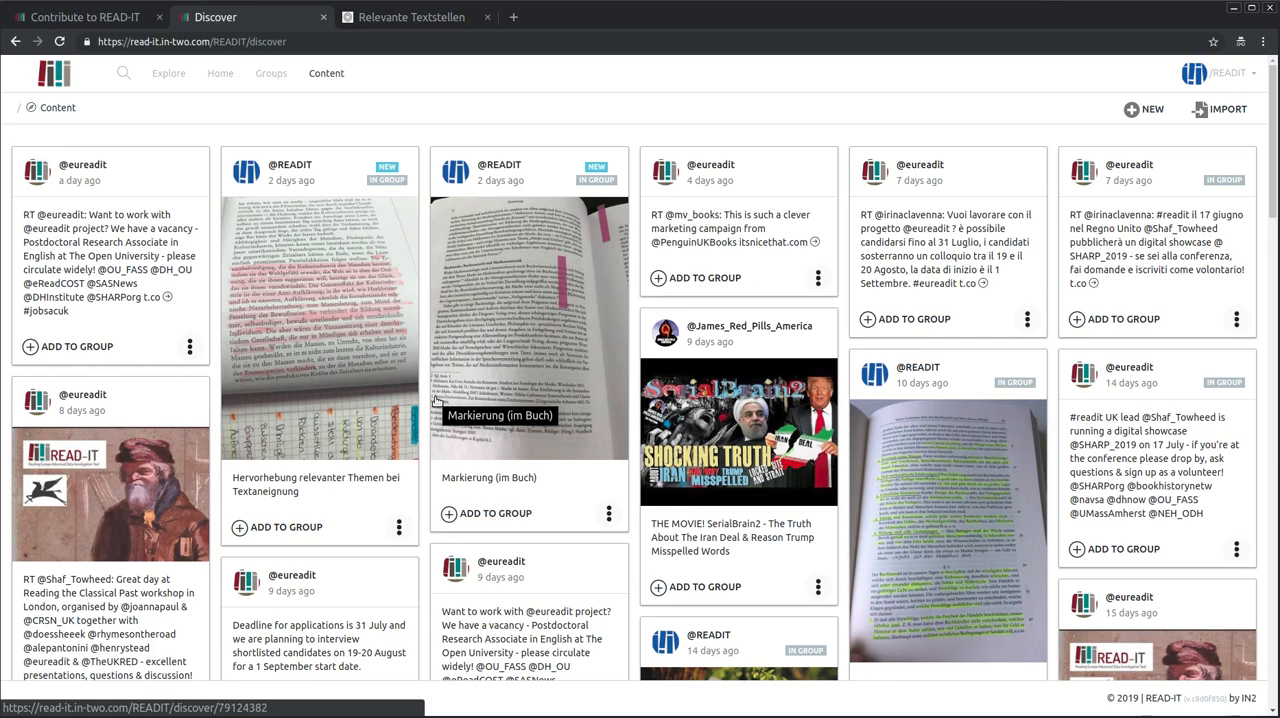
pyautogui.moveTo(436, 402)
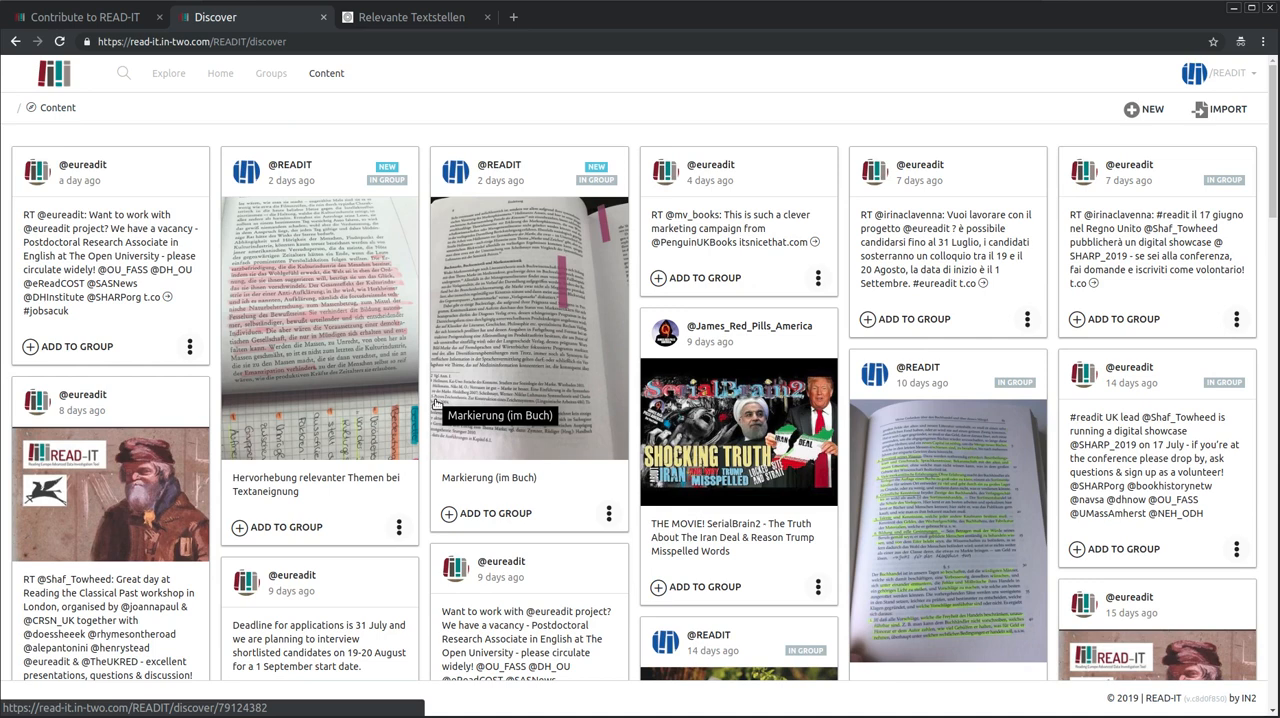
pyautogui.moveTo(402, 378)
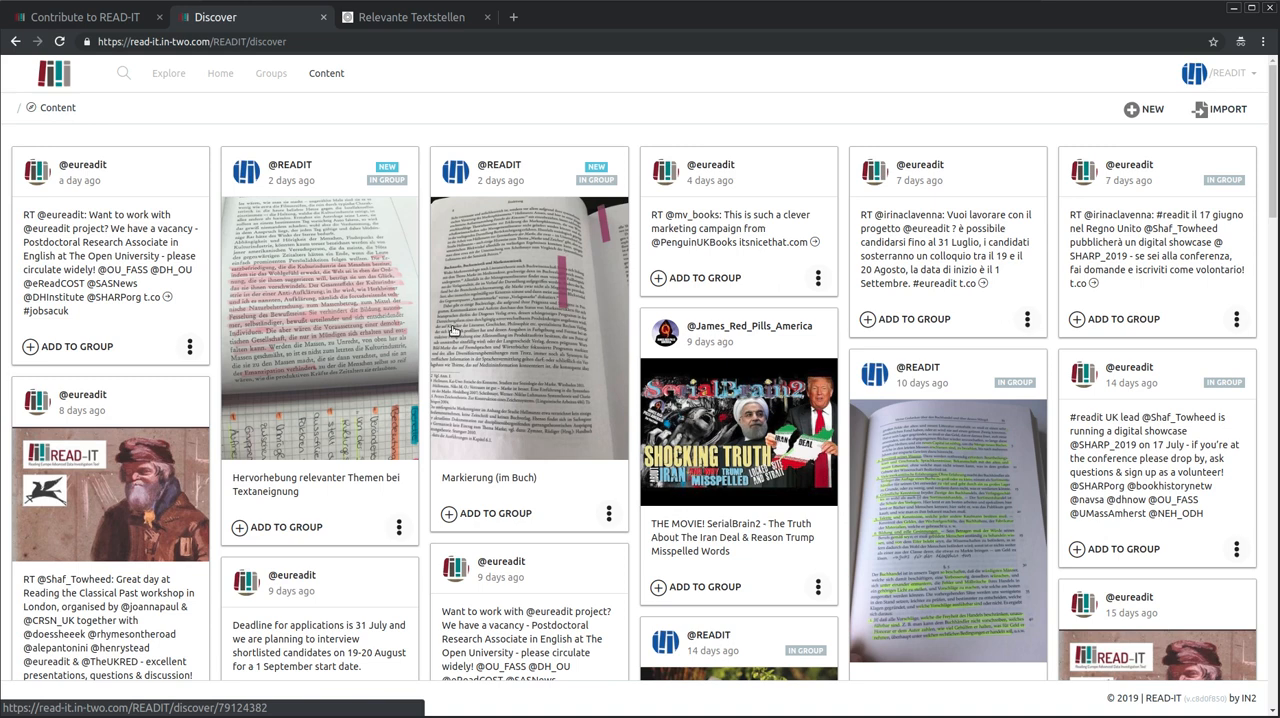
pyautogui.moveTo(456, 330)
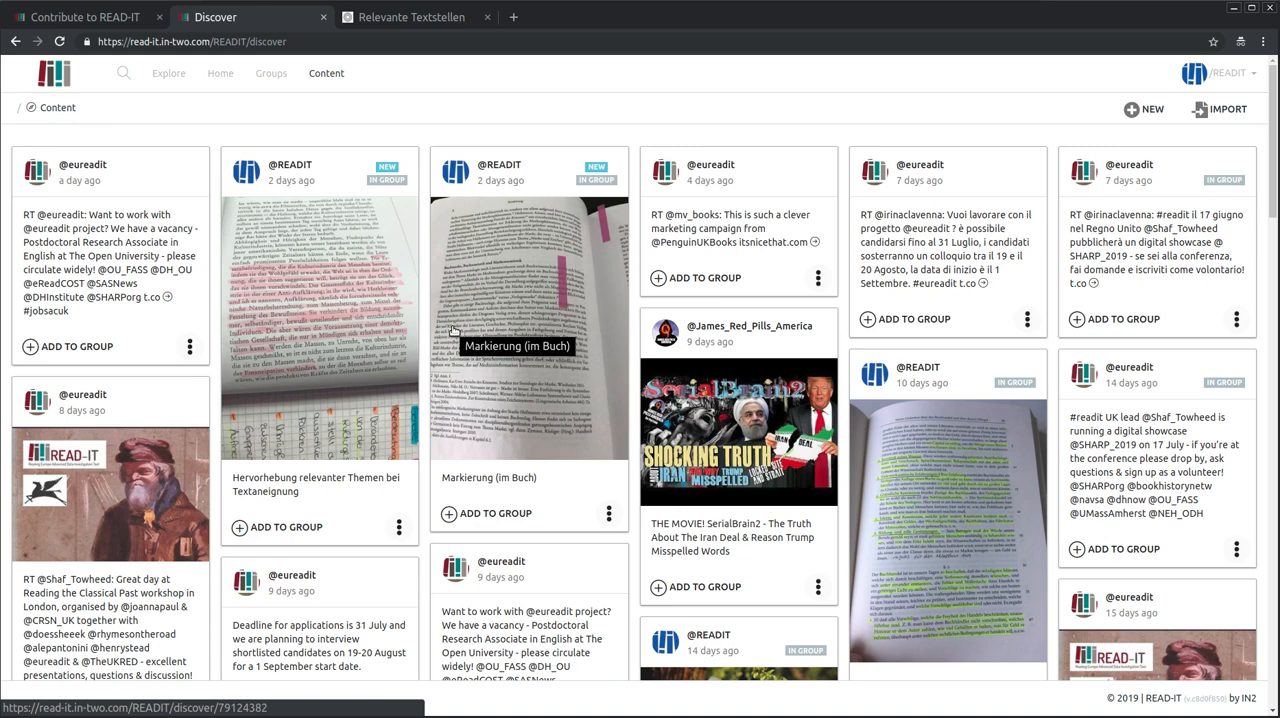